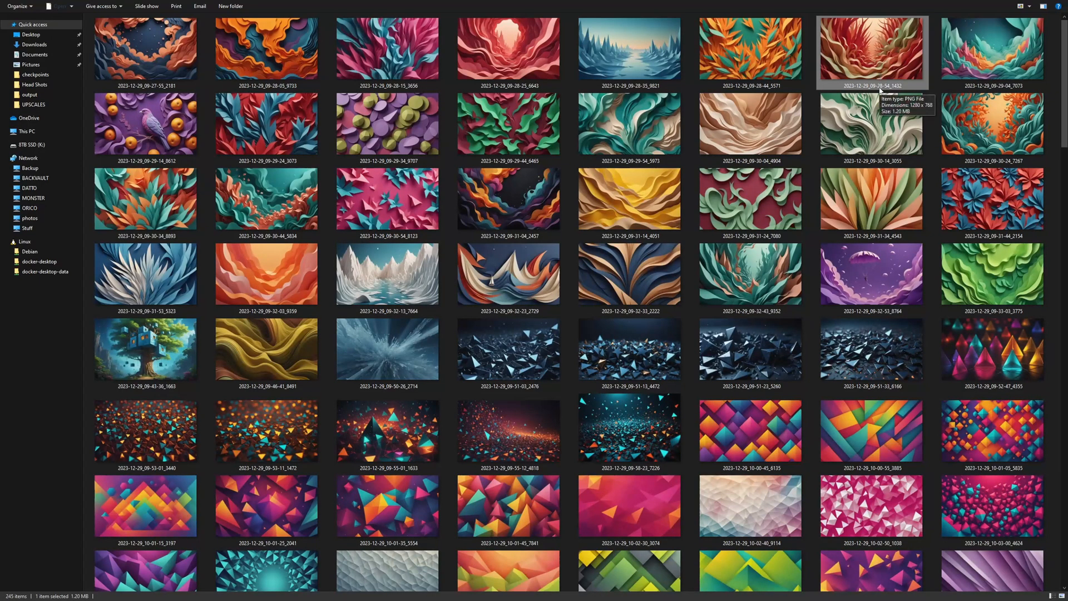
# Step: Browse earlier results, previewing the purple spaceship, orange-purple wave and red abstract wallpapers
pyautogui.scroll(-3)
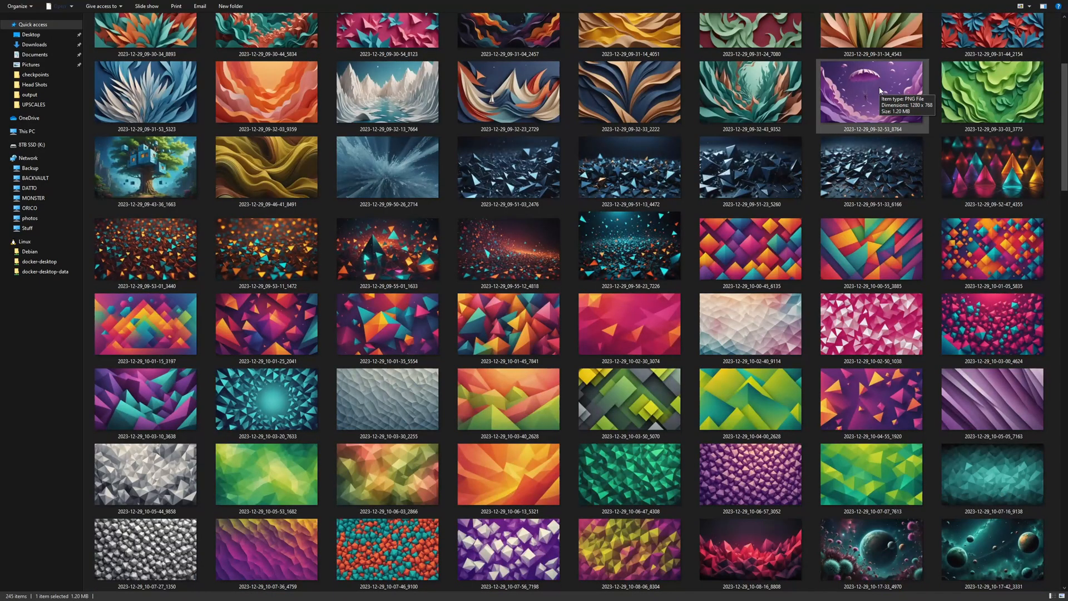
pyautogui.scroll(-3)
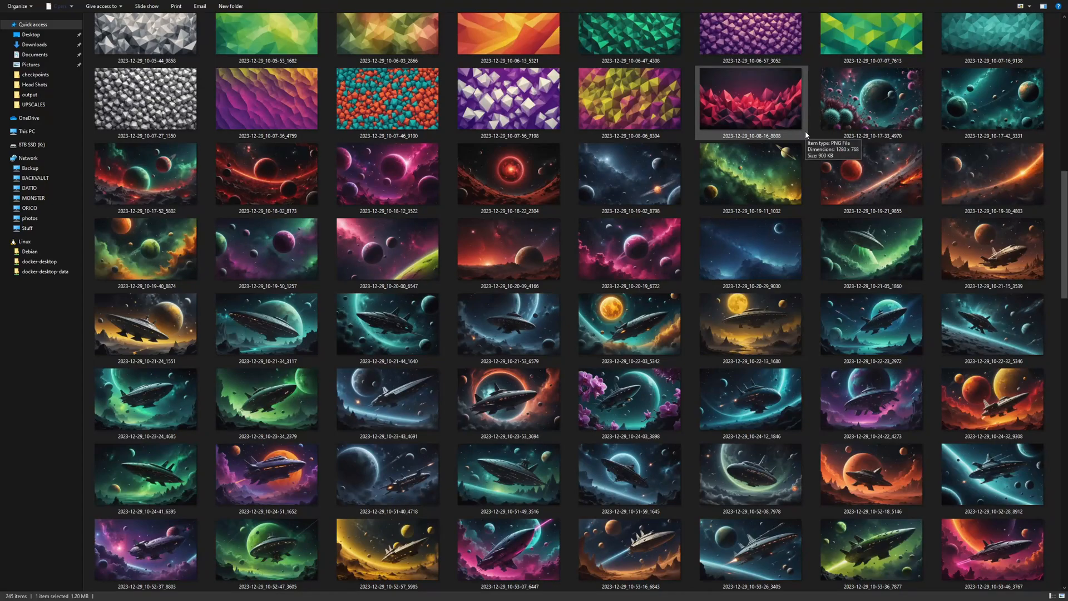
pyautogui.scroll(-3)
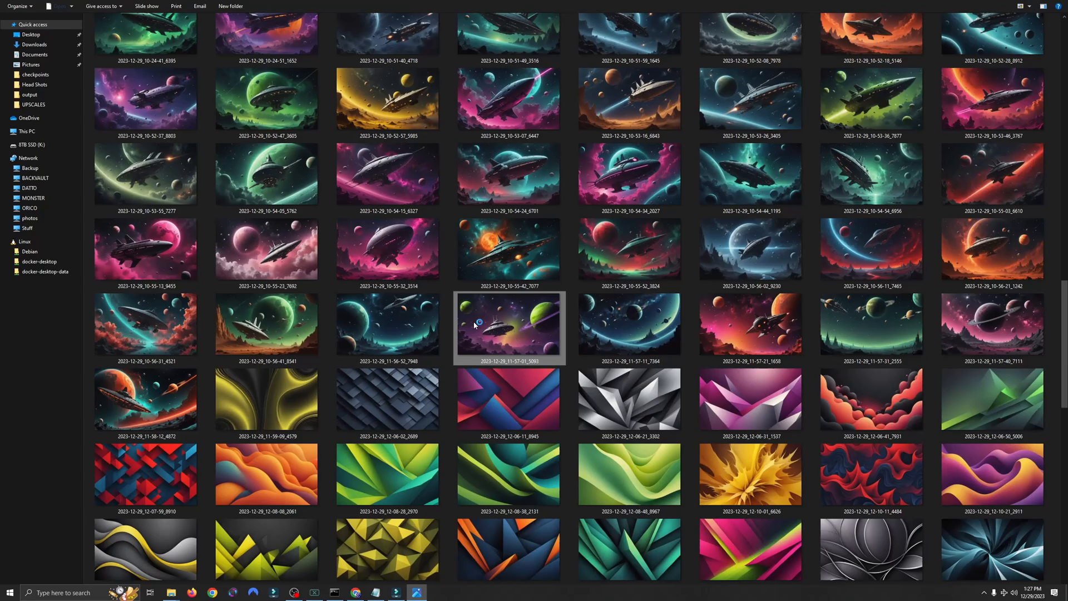
pyautogui.doubleClick(509, 327)
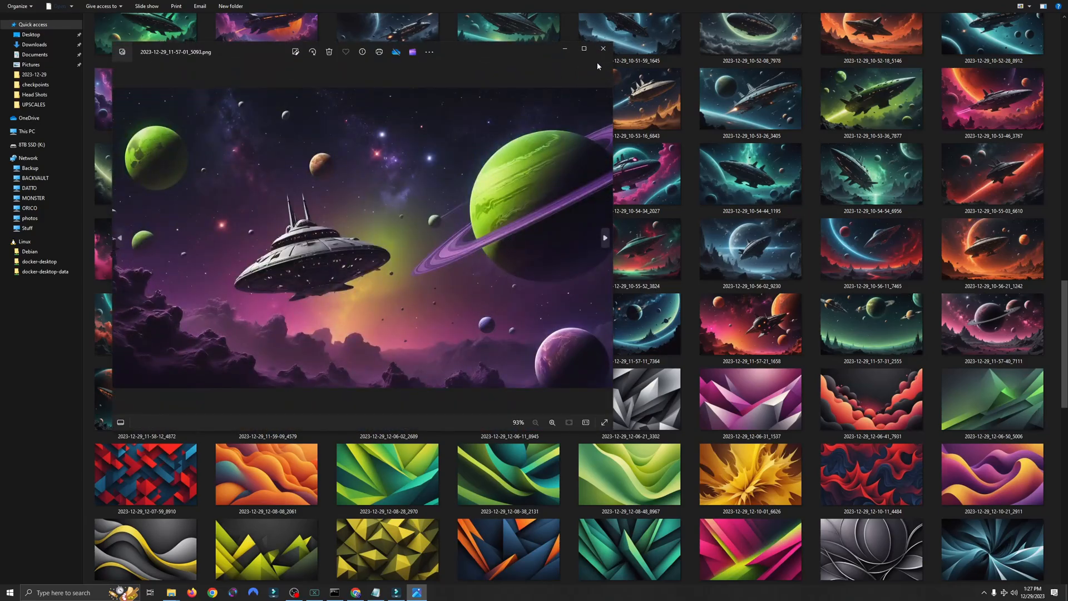
pyautogui.click(602, 48)
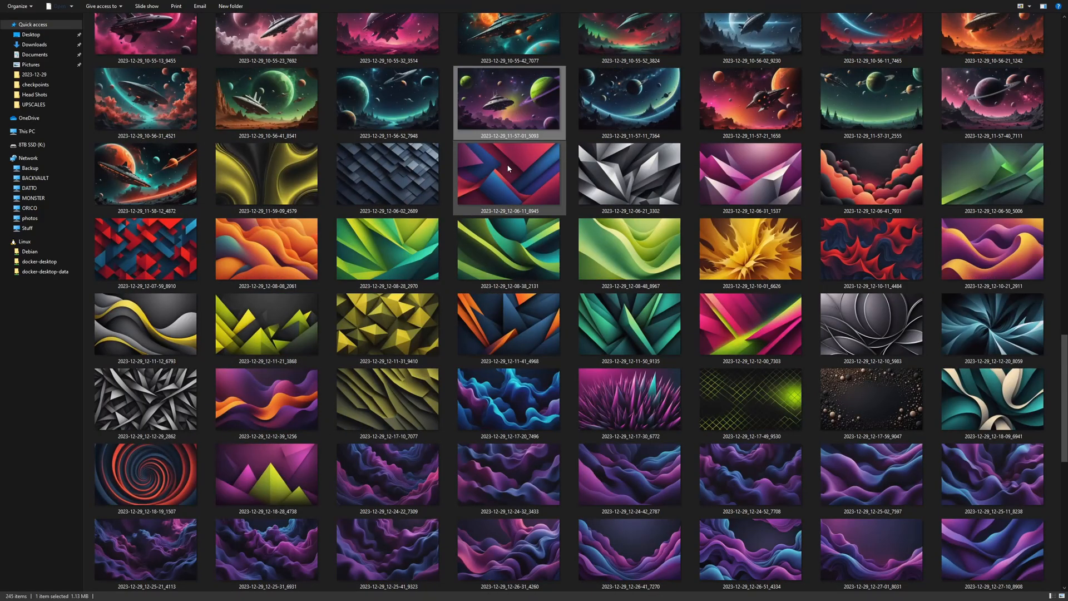
pyautogui.scroll(-3)
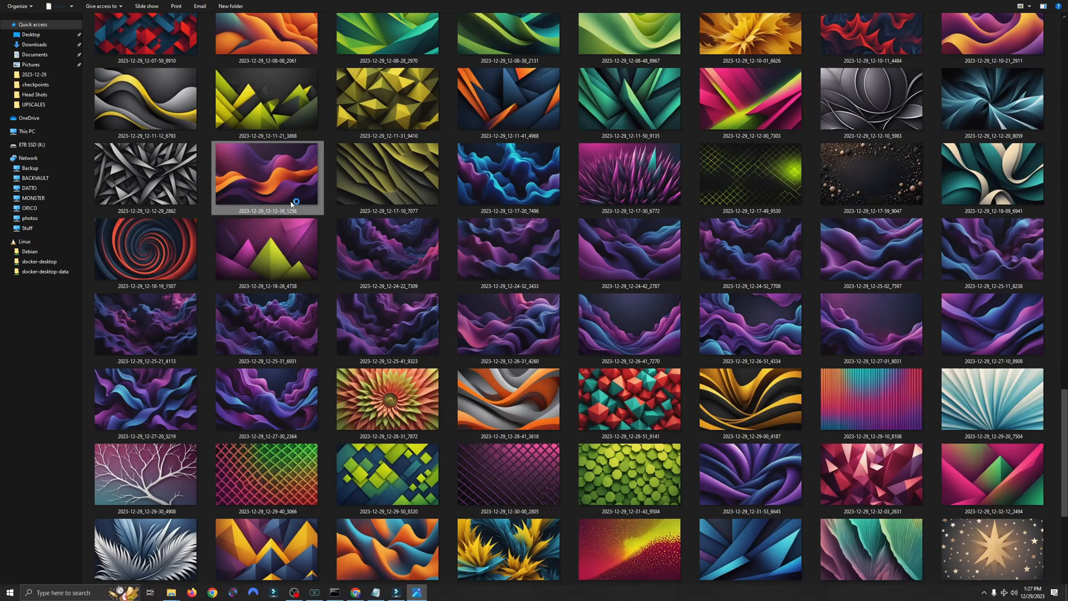
pyautogui.doubleClick(267, 174)
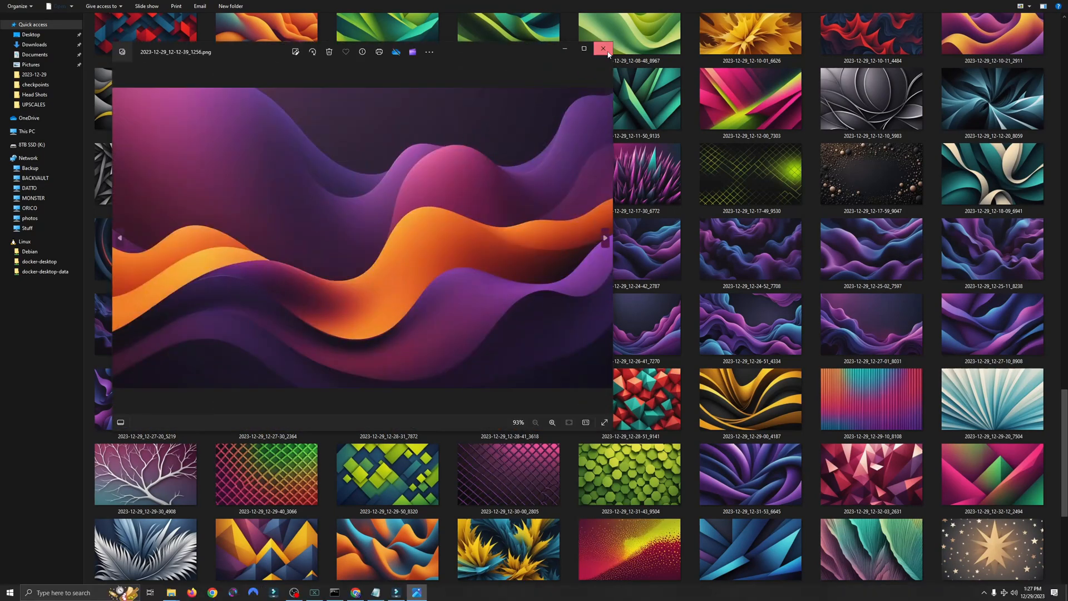
pyautogui.click(603, 48)
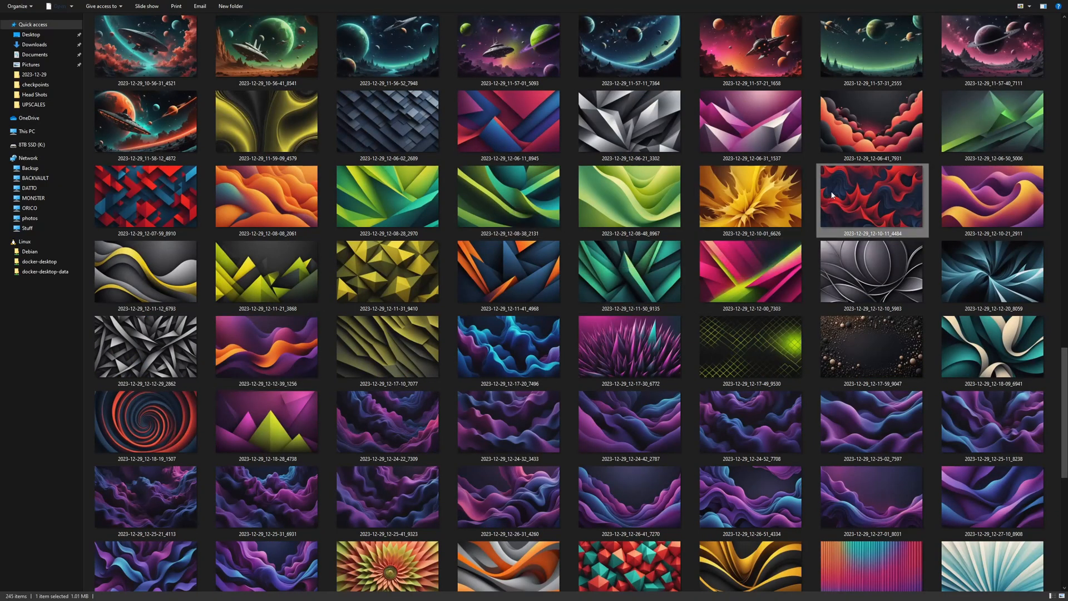
pyautogui.doubleClick(871, 199)
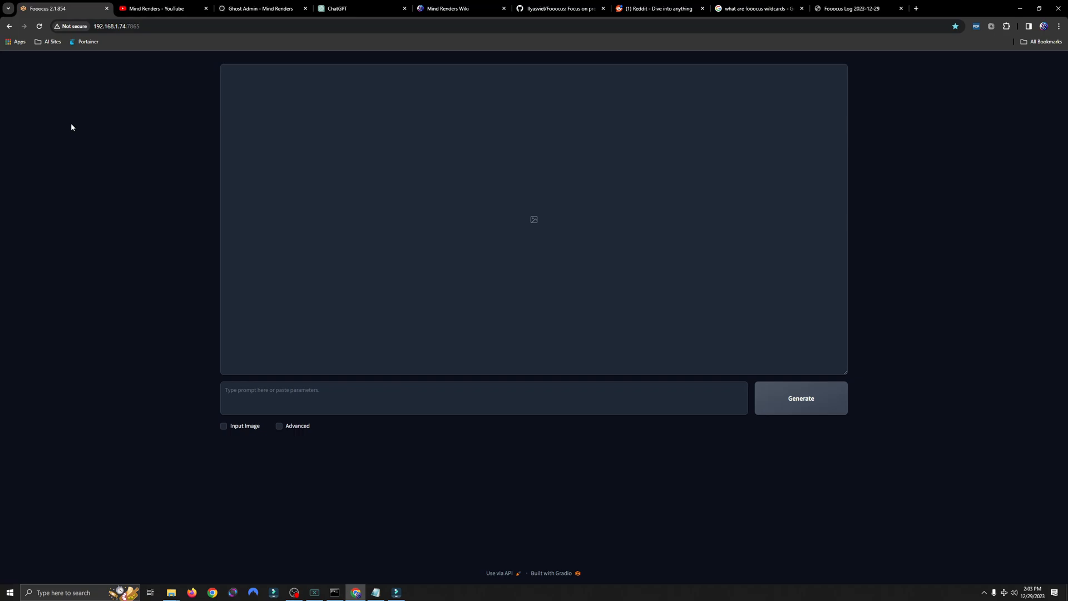
# Step: Enable Advanced with Quality performance, 1280×768 aspect ratio and Image Number 6
pyautogui.click(279, 426)
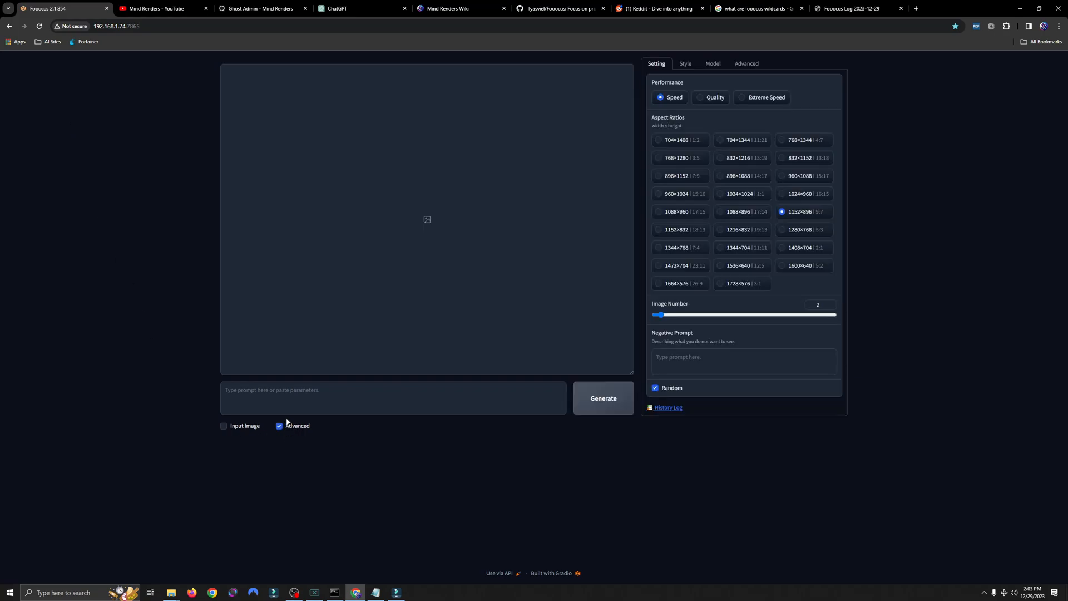
pyautogui.click(700, 97)
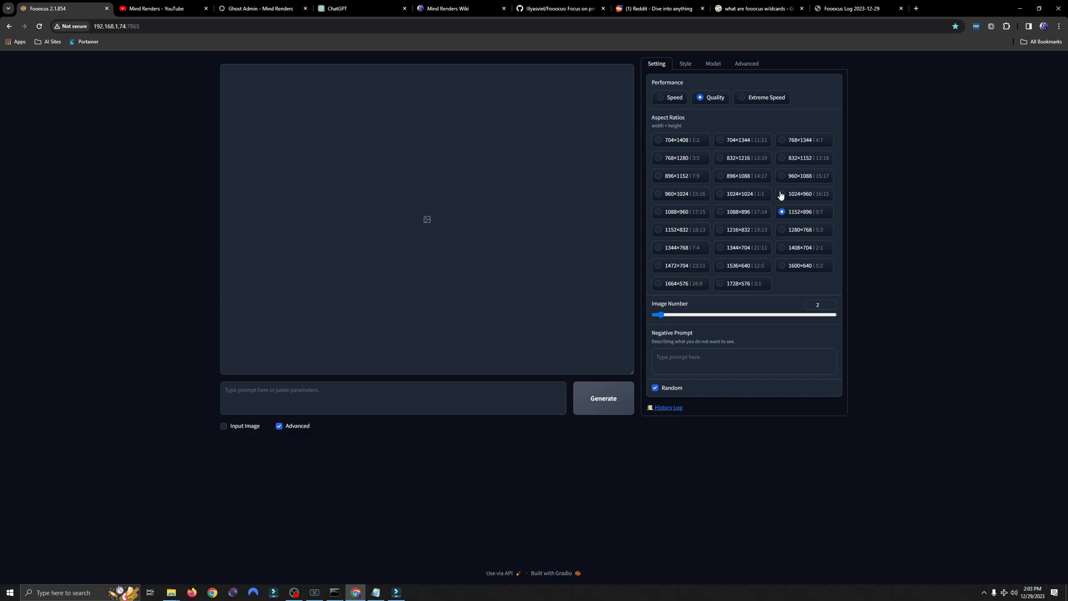
pyautogui.click(803, 229)
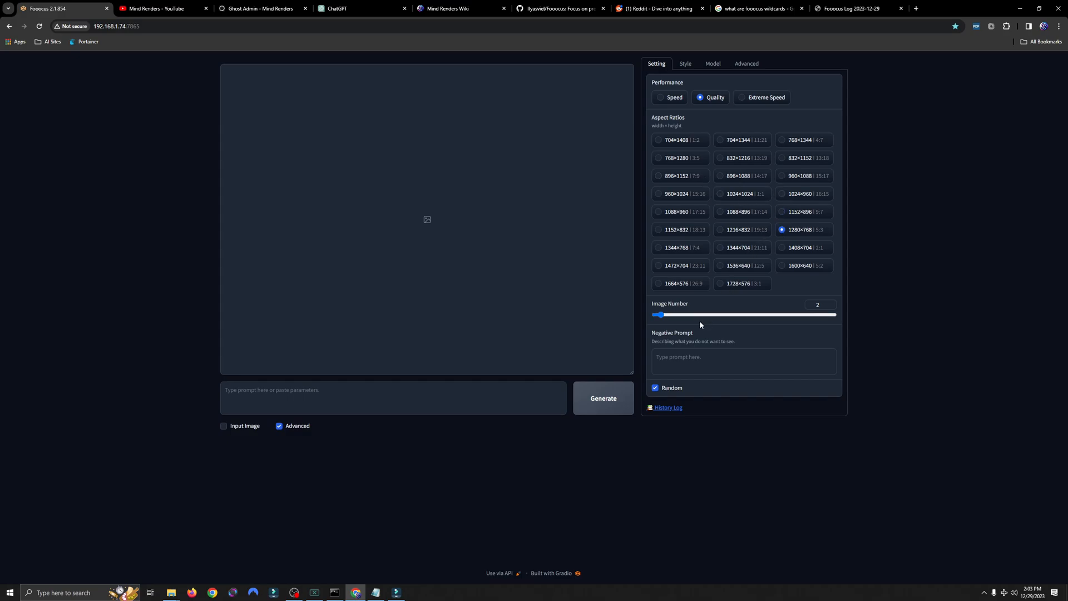
pyautogui.moveTo(660, 314); pyautogui.dragTo(683, 314)
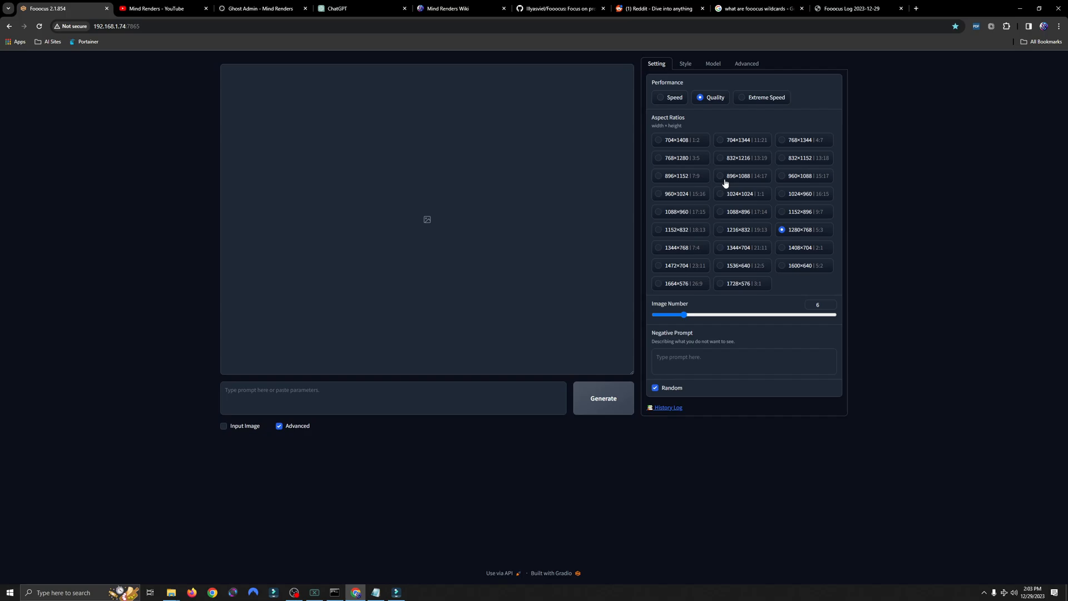
# Step: Choose the turbovision base model and review the Style and Advanced settings
pyautogui.click(681, 63)
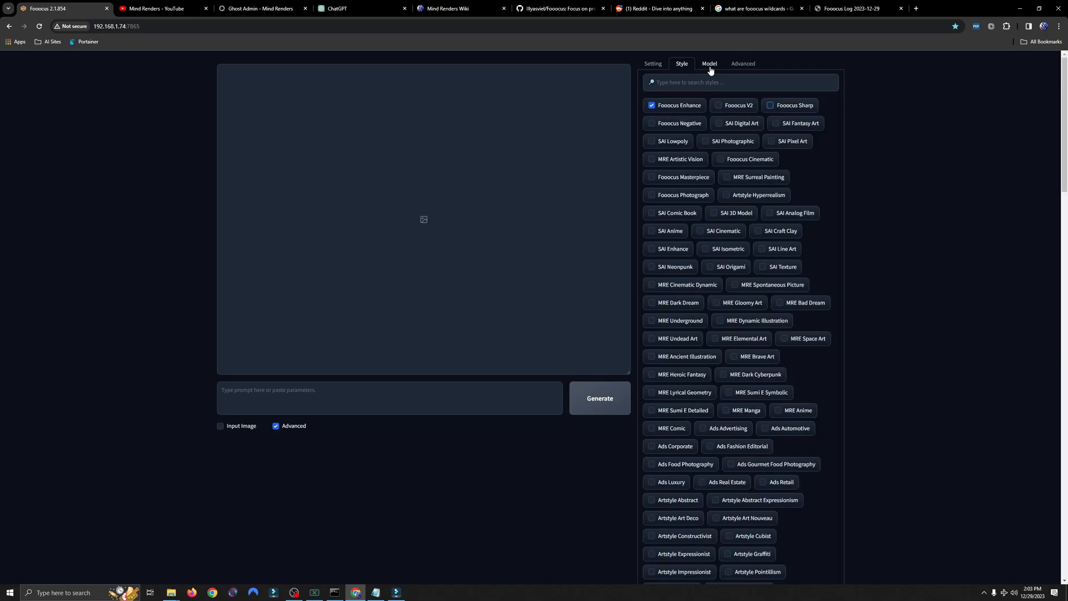
pyautogui.click(712, 64)
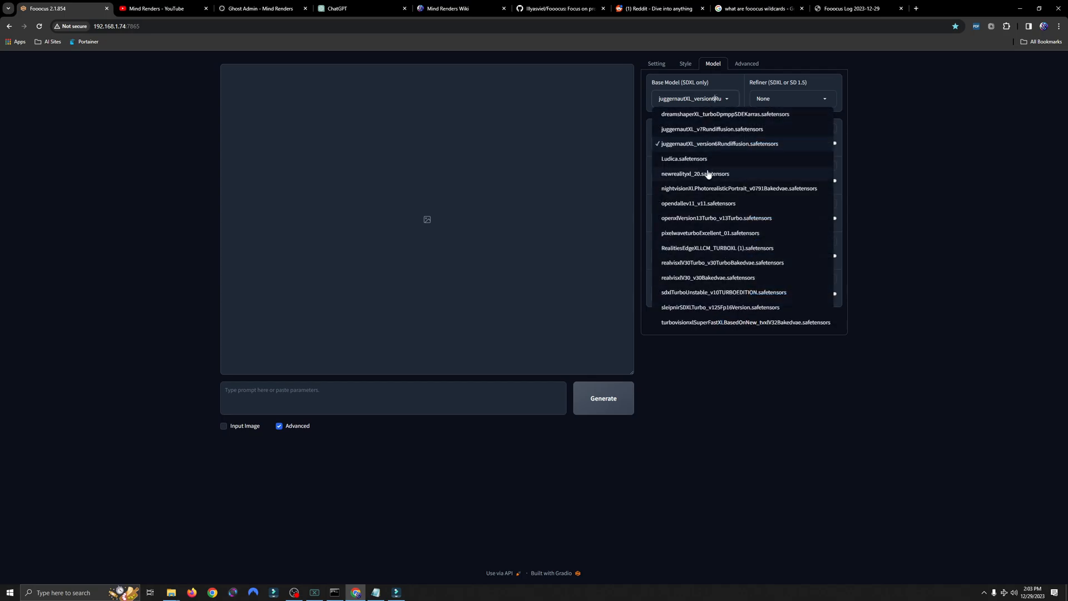
pyautogui.click(746, 322)
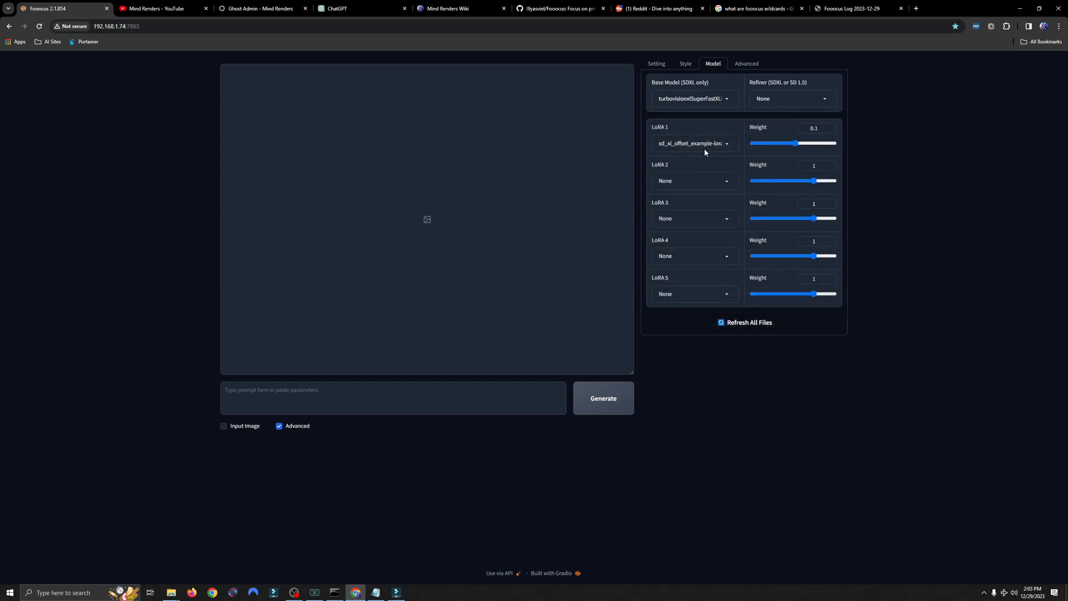
pyautogui.click(746, 63)
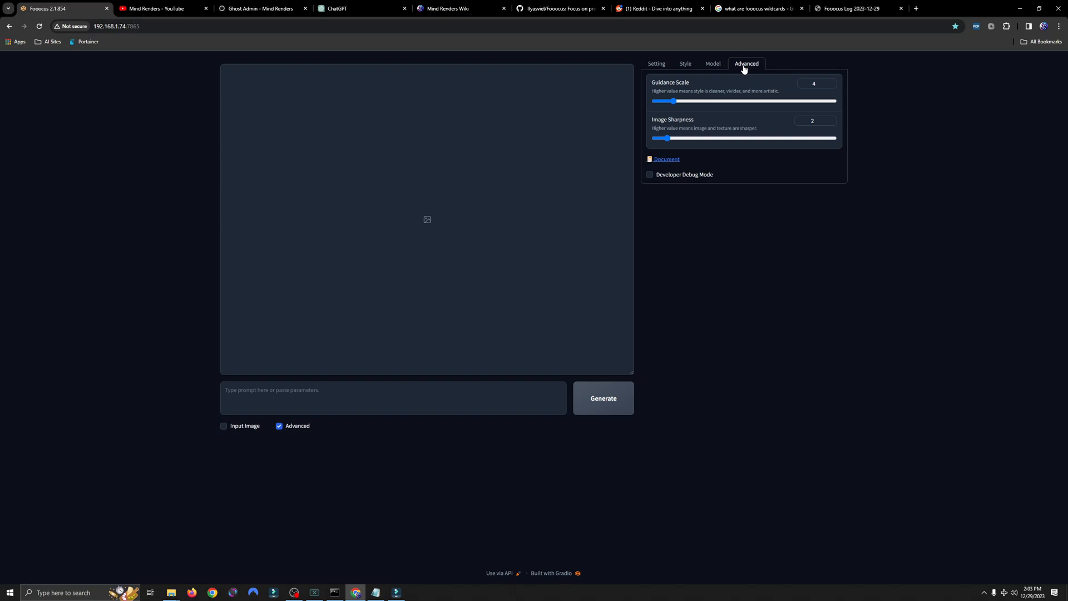
pyautogui.click(815, 83)
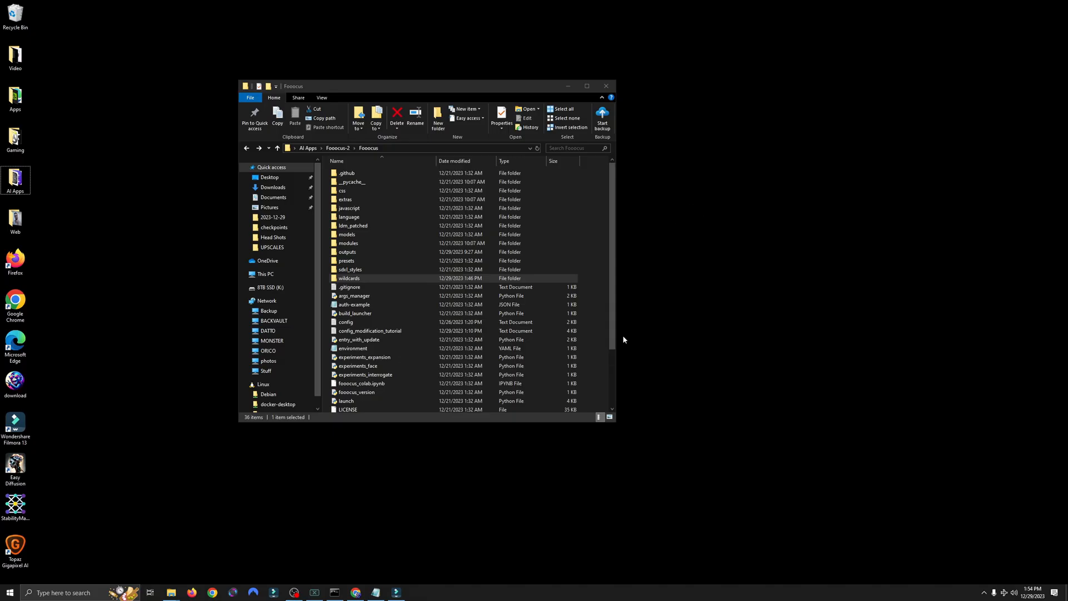
pyautogui.moveTo(671, 267)
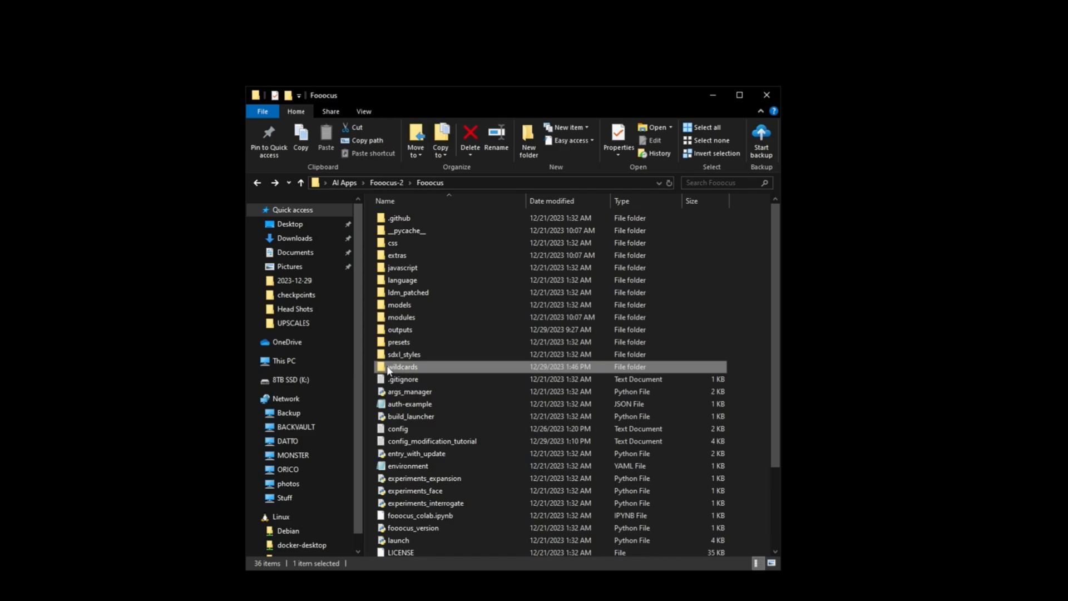
# Step: Browse into the wildcards folder and its 'mine' subfolder of custom wildcards
pyautogui.doubleClick(401, 366)
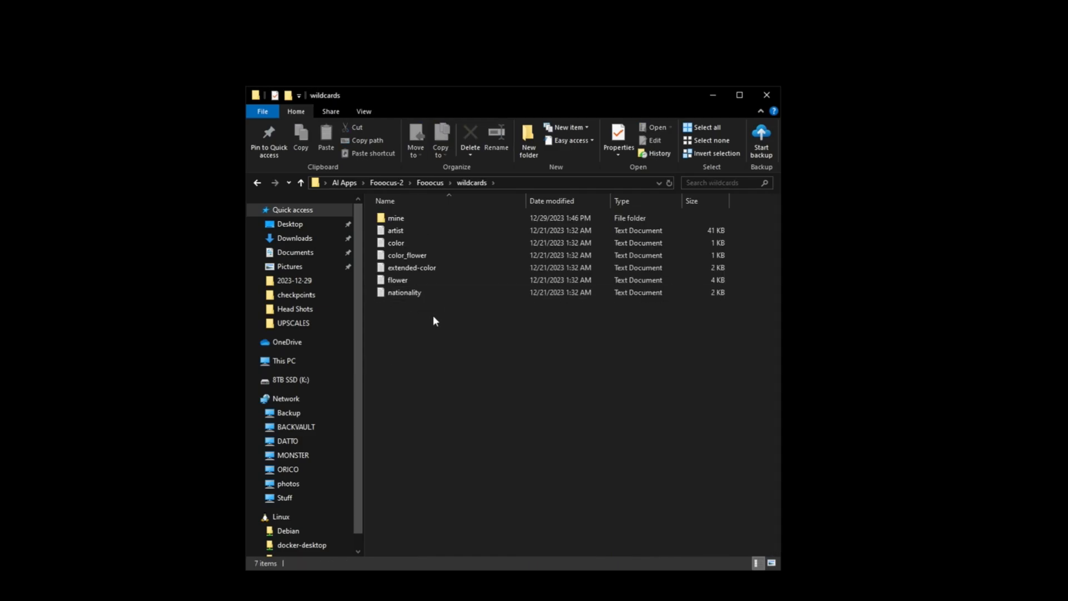
pyautogui.moveTo(419, 323)
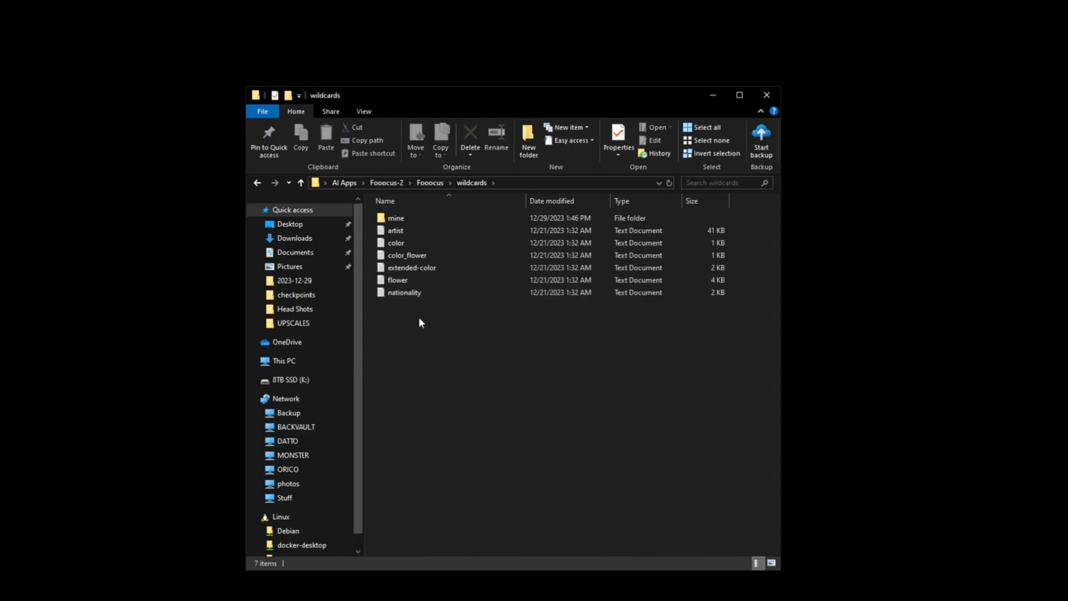
pyautogui.click(407, 255)
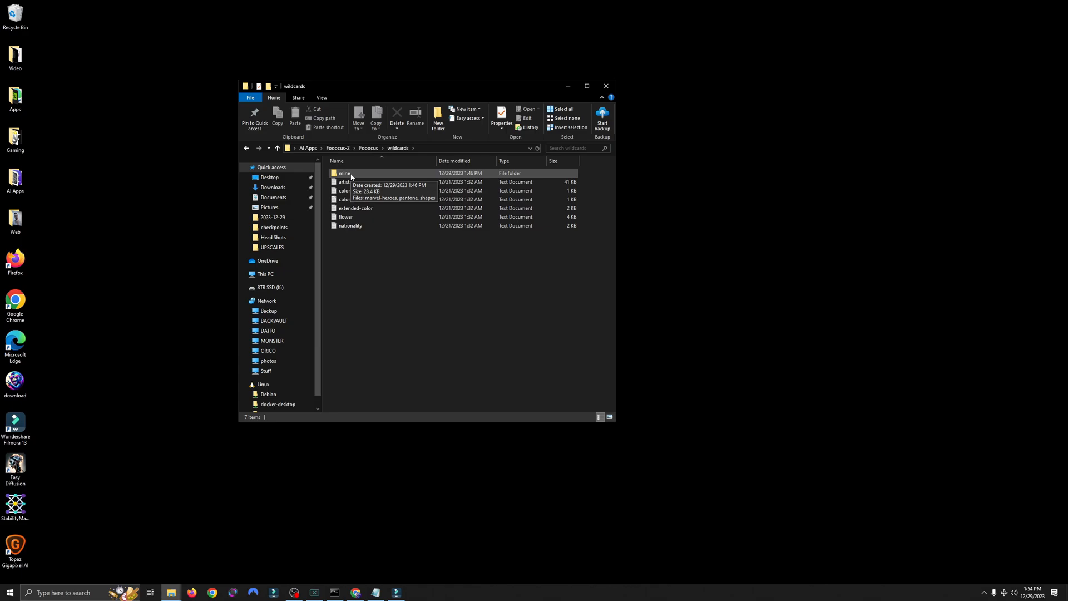
pyautogui.doubleClick(344, 173)
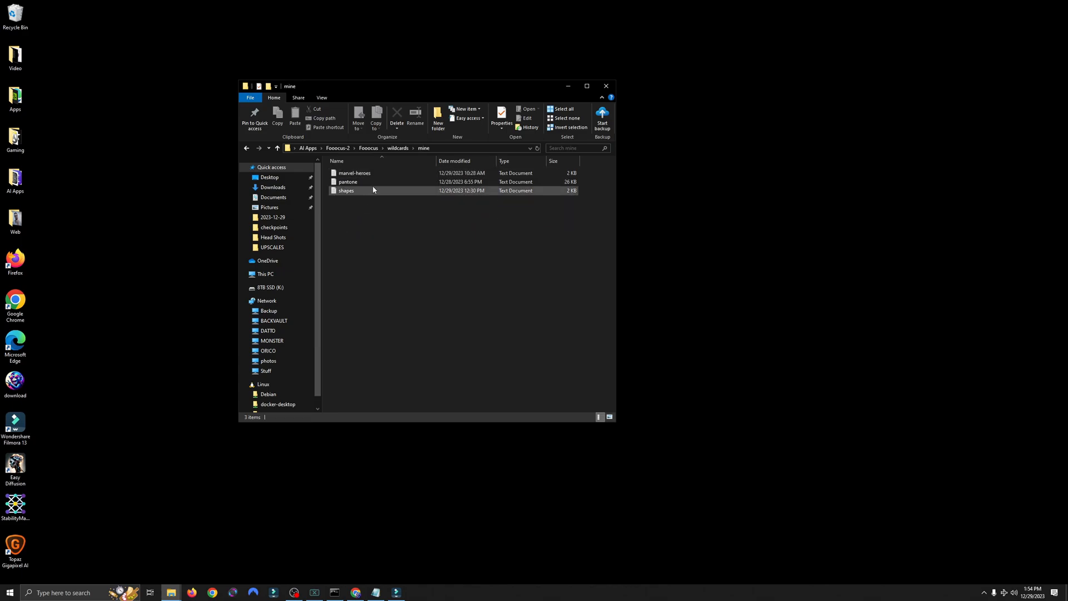
pyautogui.click(374, 221)
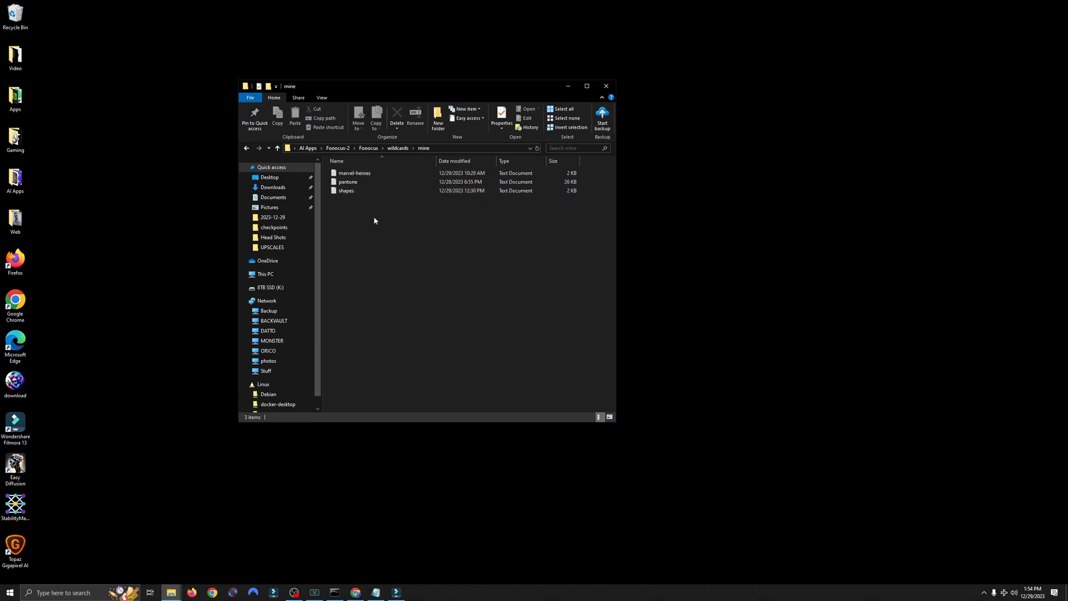
pyautogui.click(246, 148)
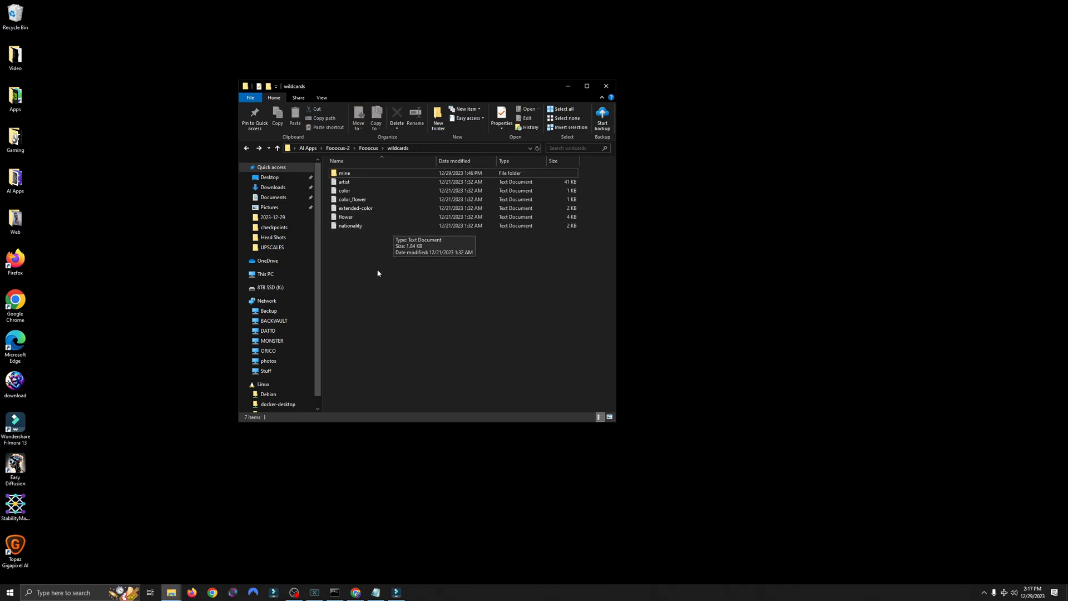
pyautogui.click(351, 226)
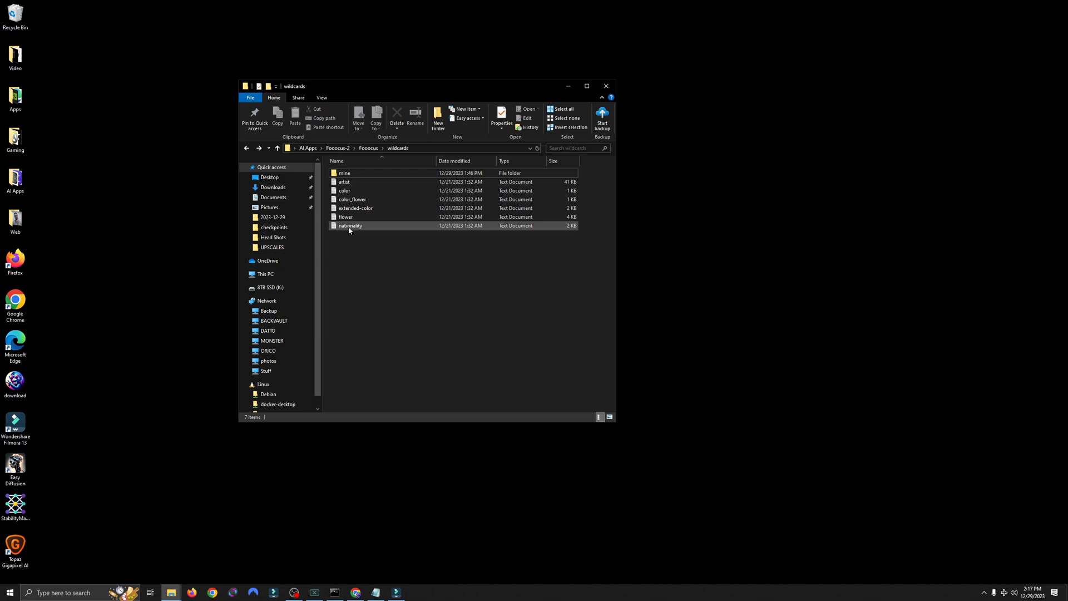
pyautogui.moveTo(367, 167)
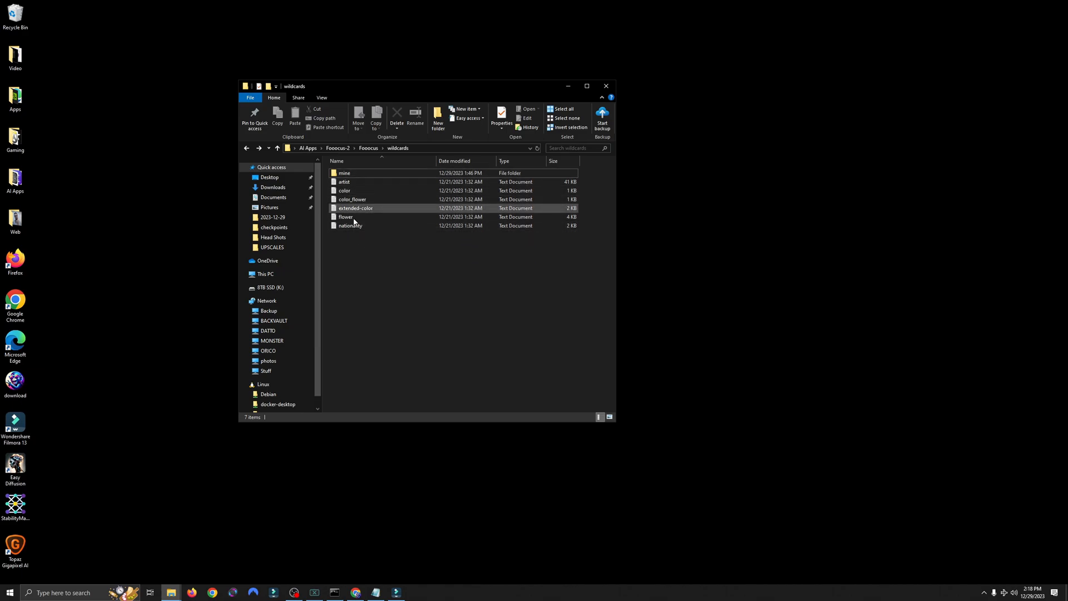
pyautogui.moveTo(352, 200)
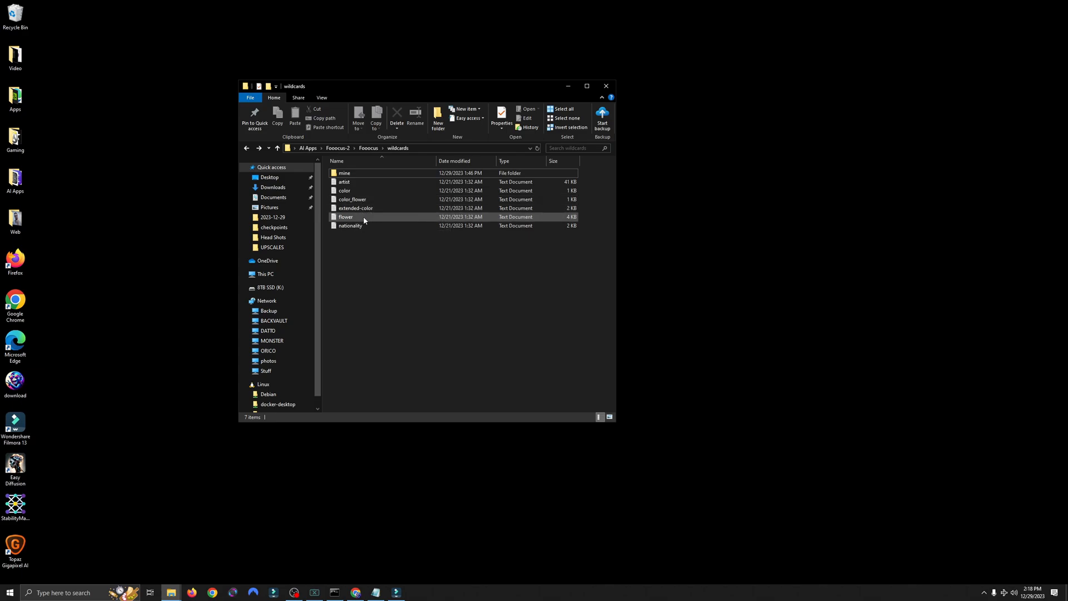
pyautogui.moveTo(350, 226)
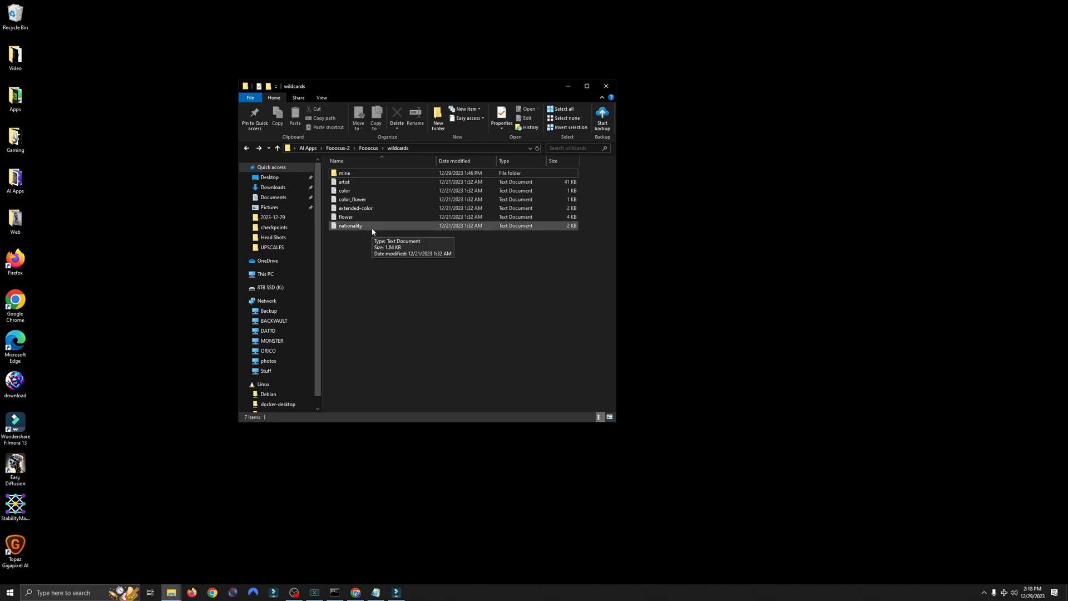
# Step: Open the color wildcard file to show its list of color names
pyautogui.click(352, 200)
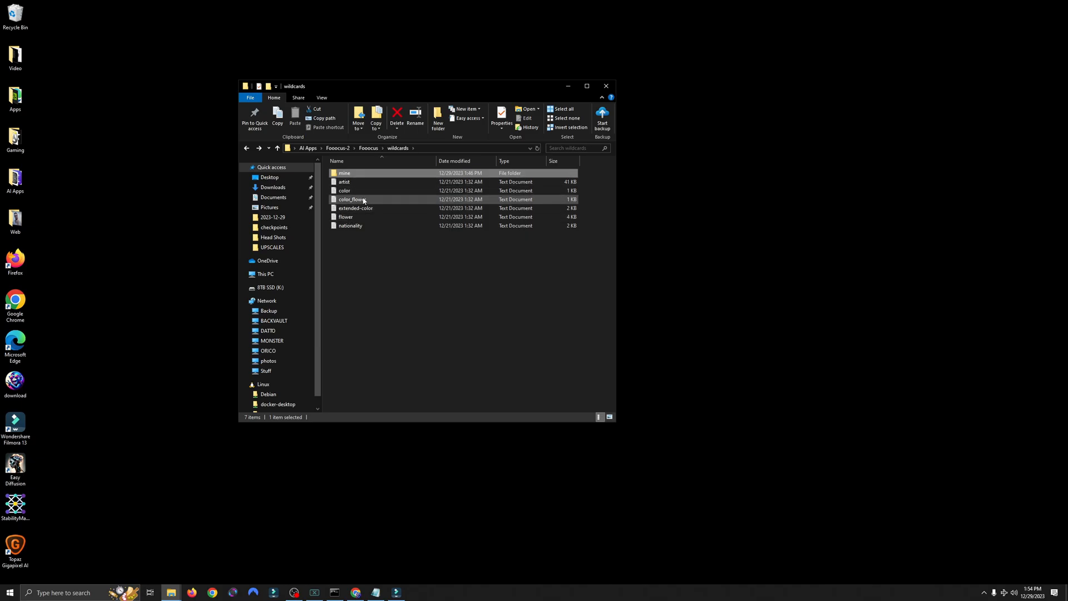
pyautogui.doubleClick(345, 190)
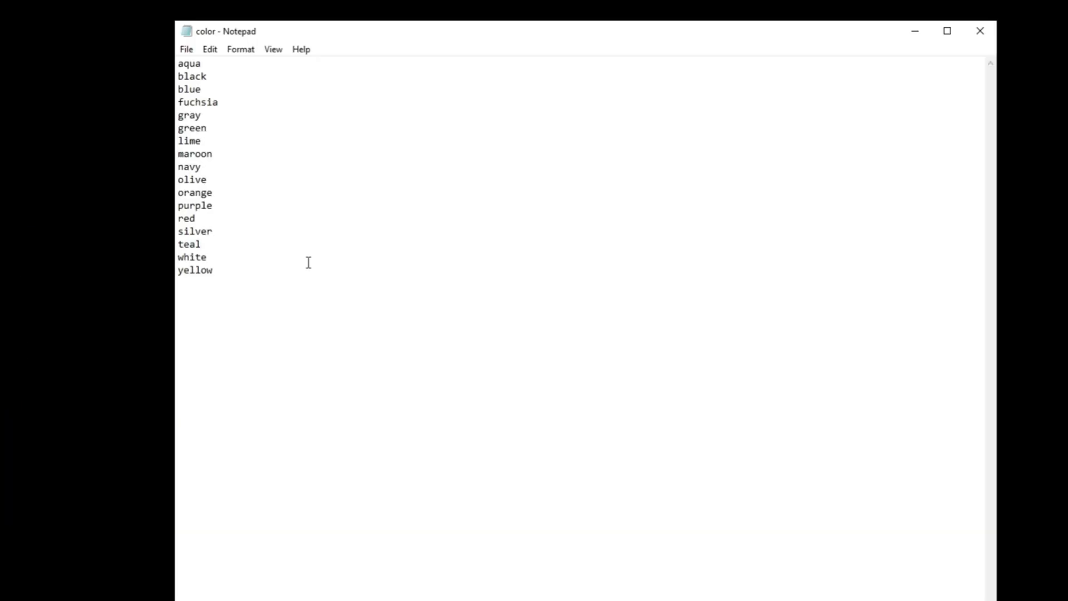
pyautogui.moveTo(286, 245)
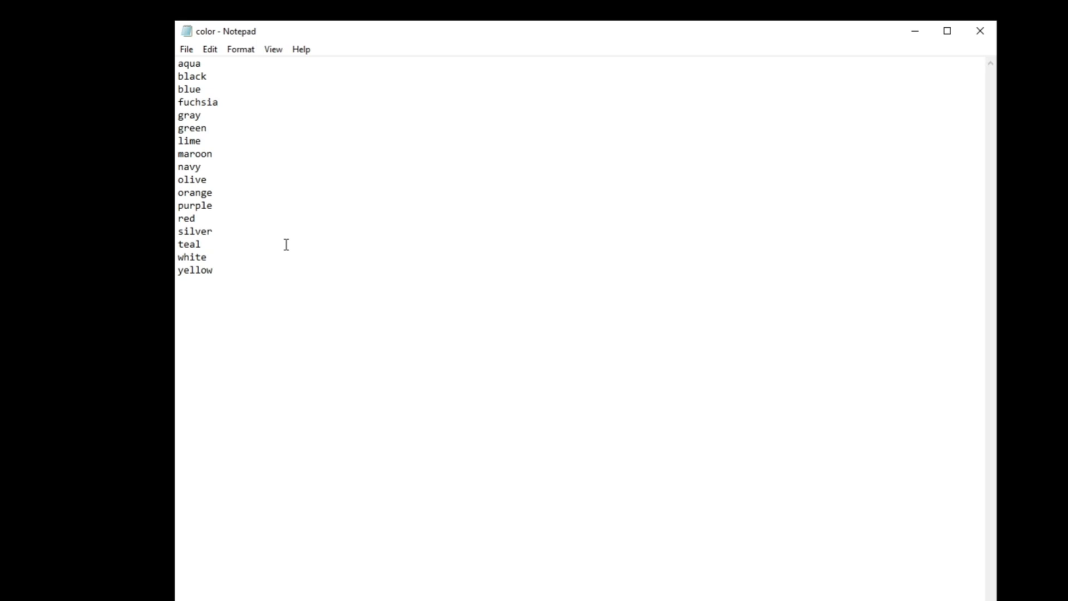
pyautogui.moveTo(200, 140); pyautogui.dragTo(214, 198)
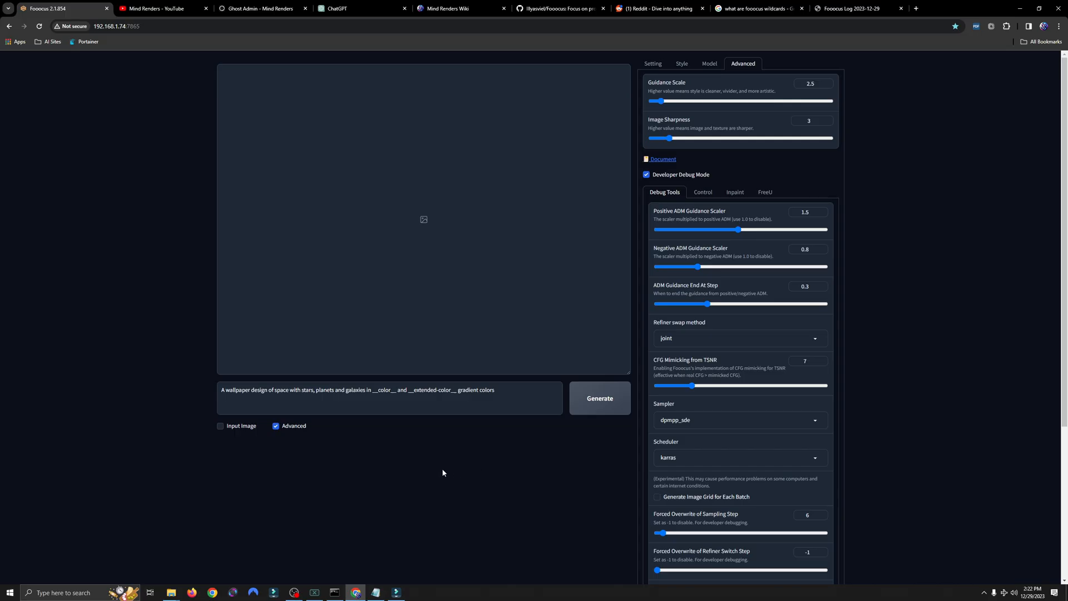
pyautogui.moveTo(711, 63)
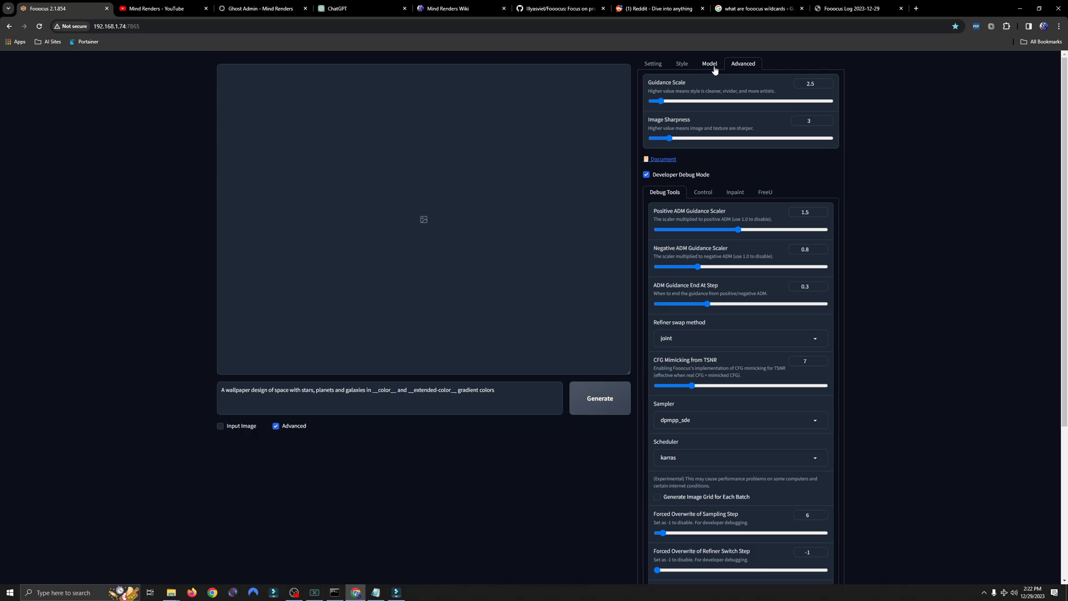
pyautogui.click(714, 63)
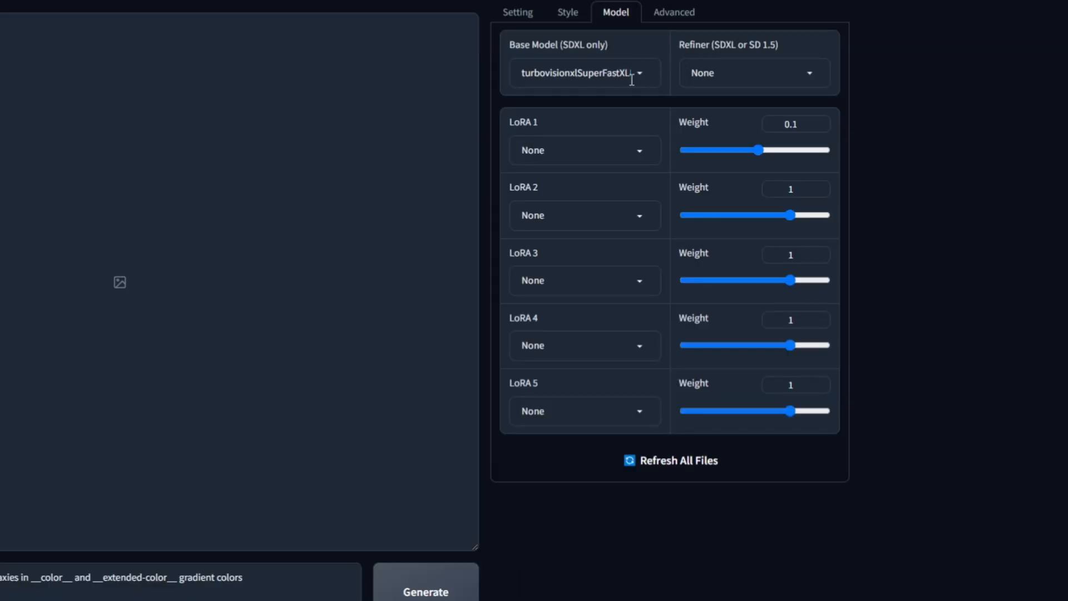
pyautogui.moveTo(743, 72)
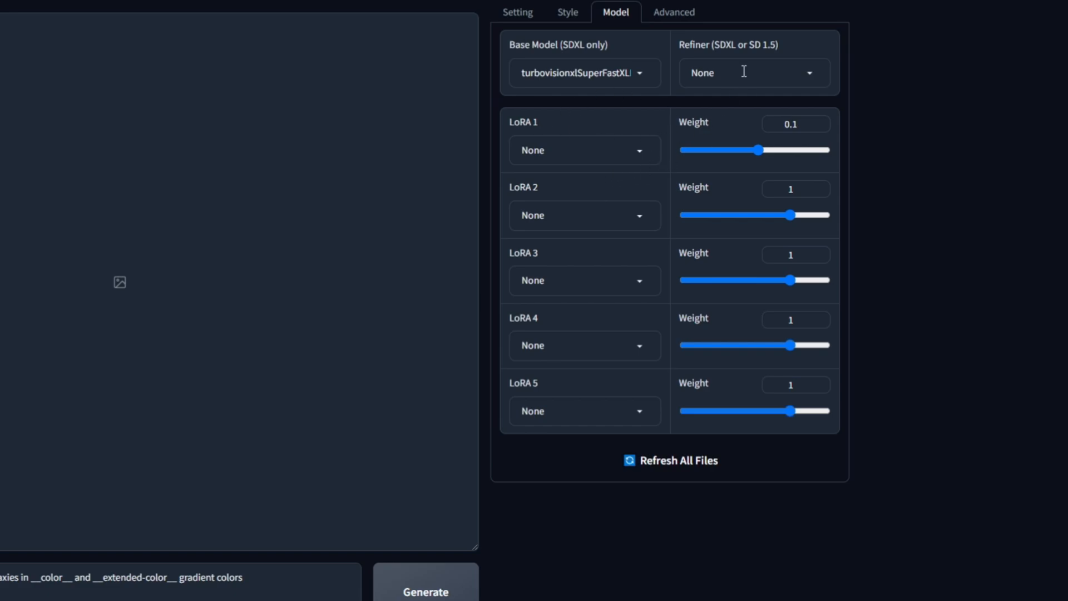
pyautogui.moveTo(653, 43)
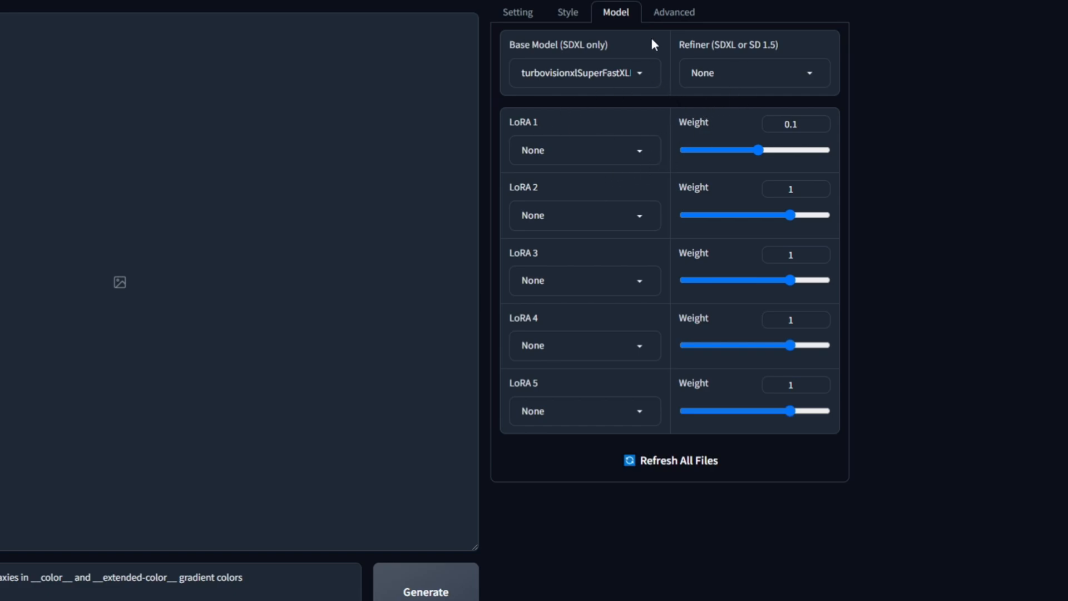
pyautogui.click(673, 12)
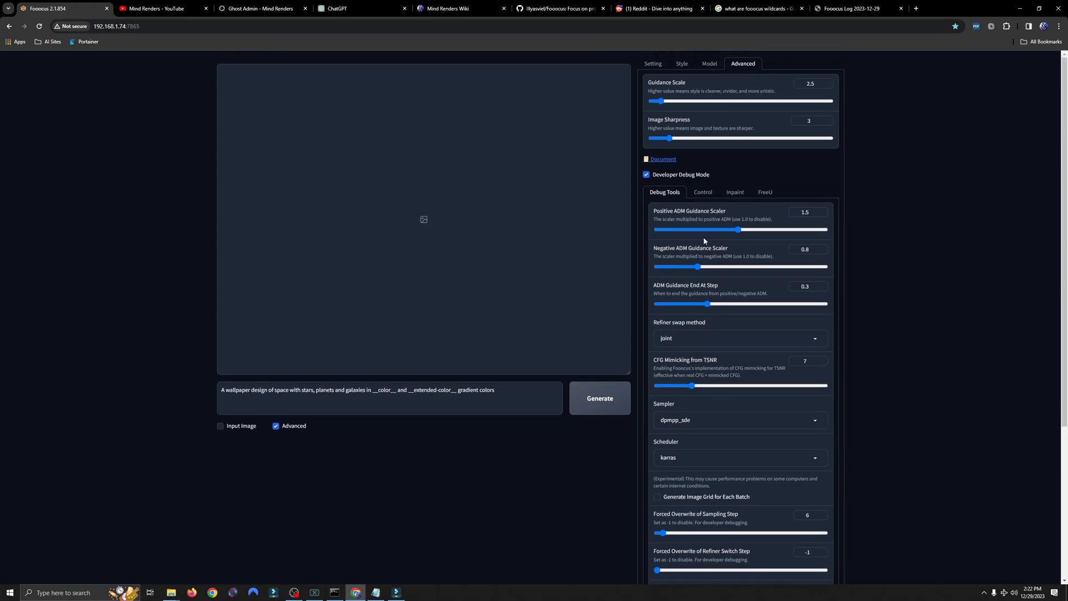
# Step: Review the style presets, then show the Quality, 1280×768, six-image settings
pyautogui.click(681, 64)
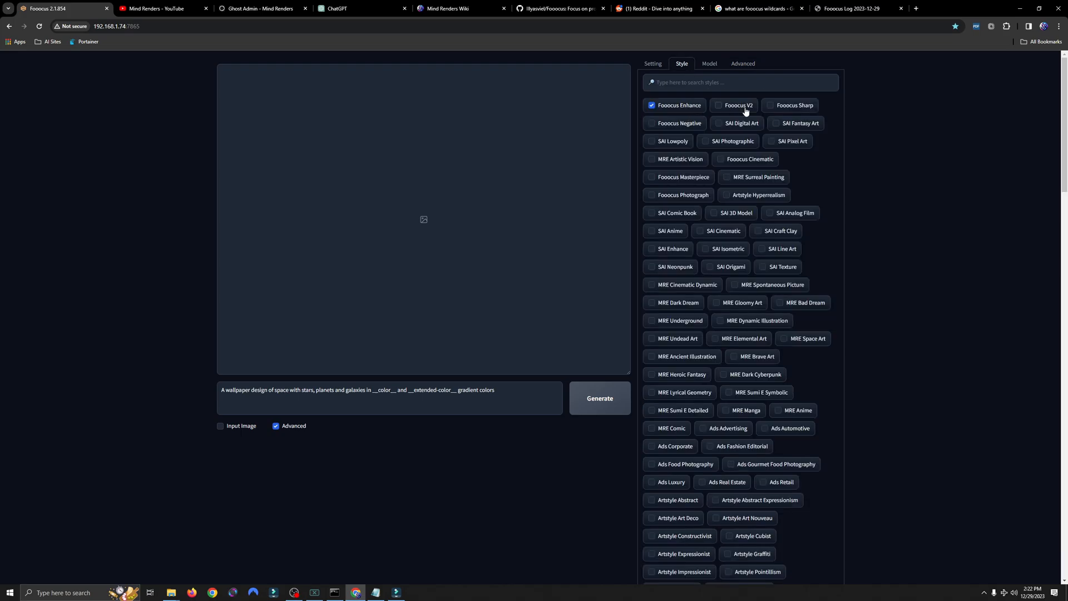
pyautogui.moveTo(693, 112)
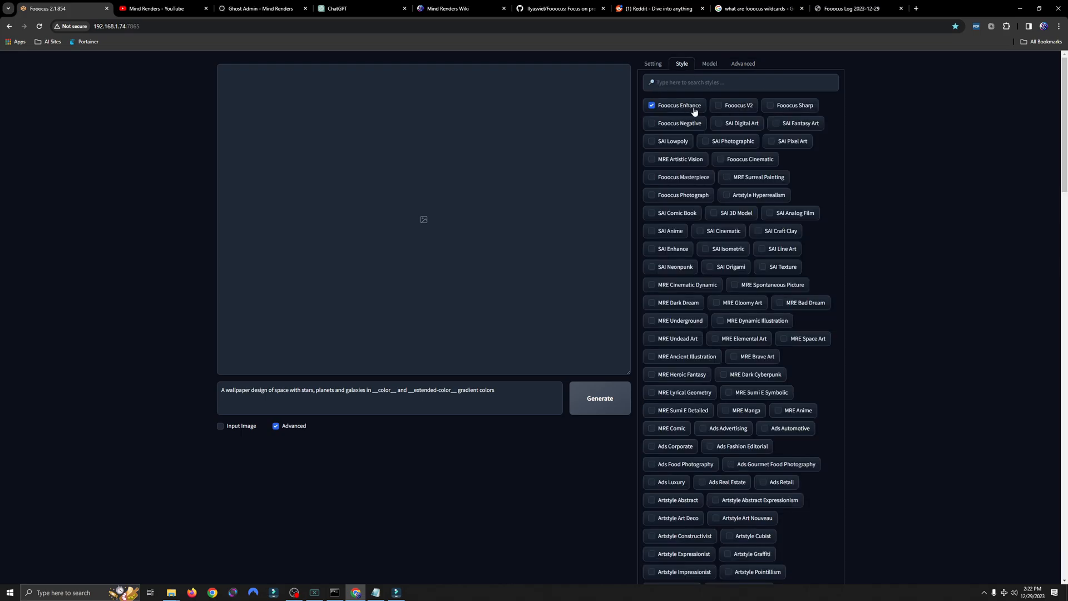
pyautogui.moveTo(667, 98)
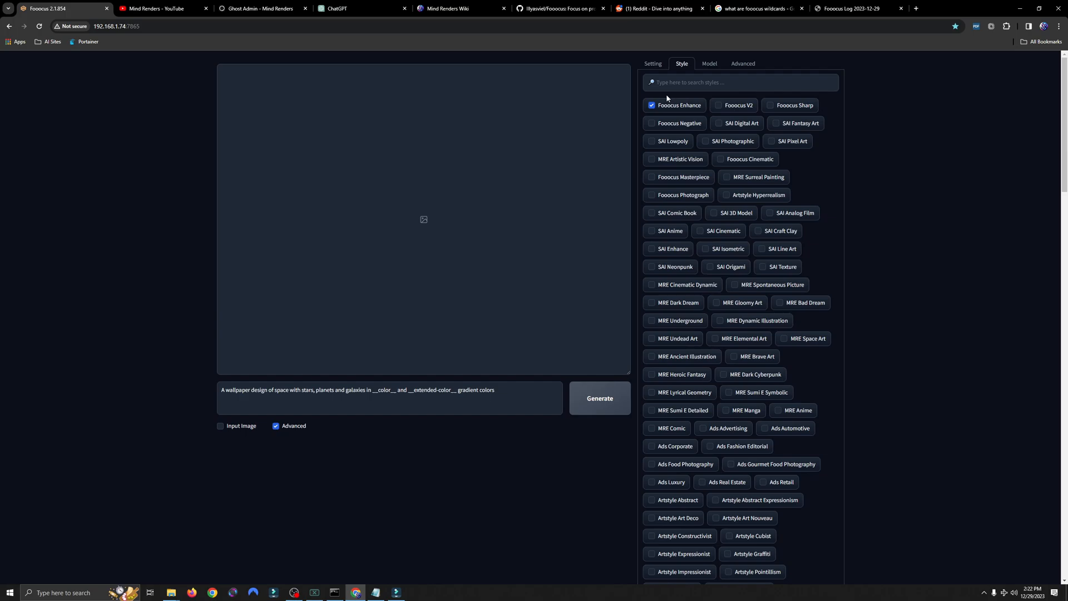
pyautogui.click(656, 63)
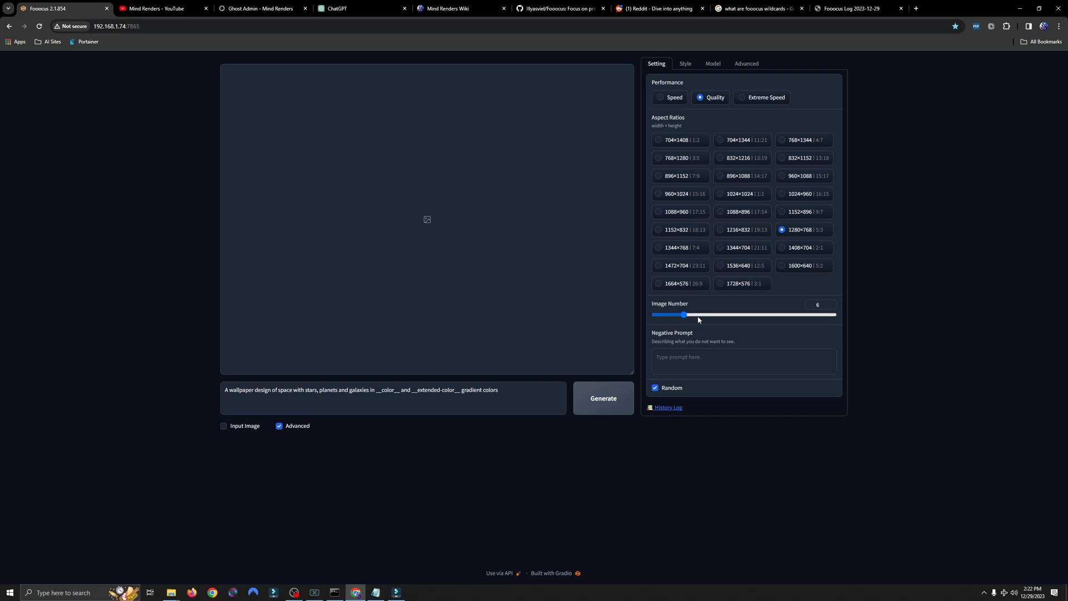
pyautogui.moveTo(694, 317)
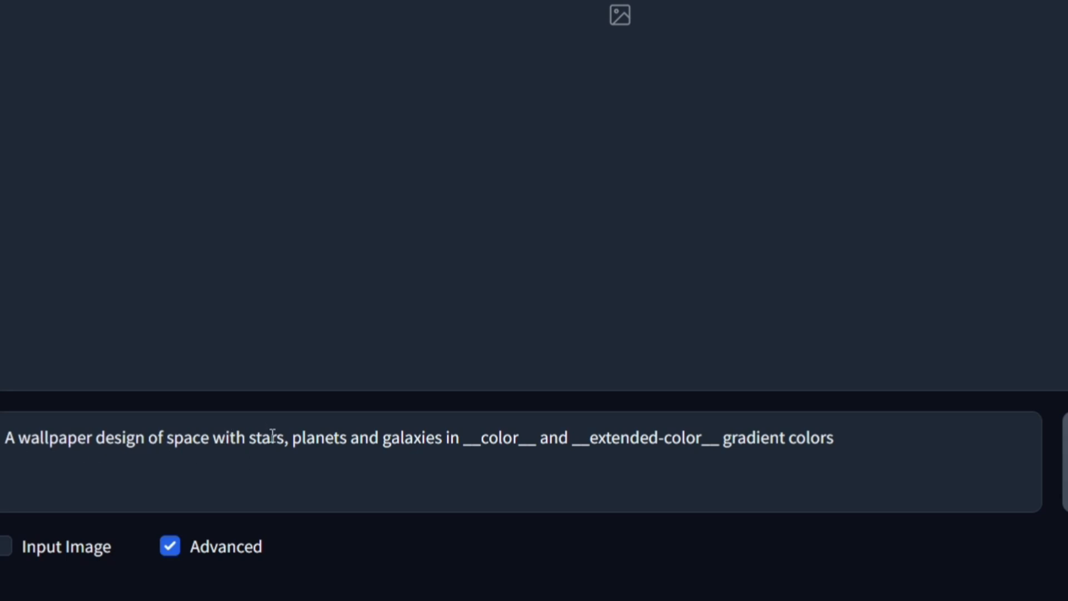
pyautogui.moveTo(455, 417)
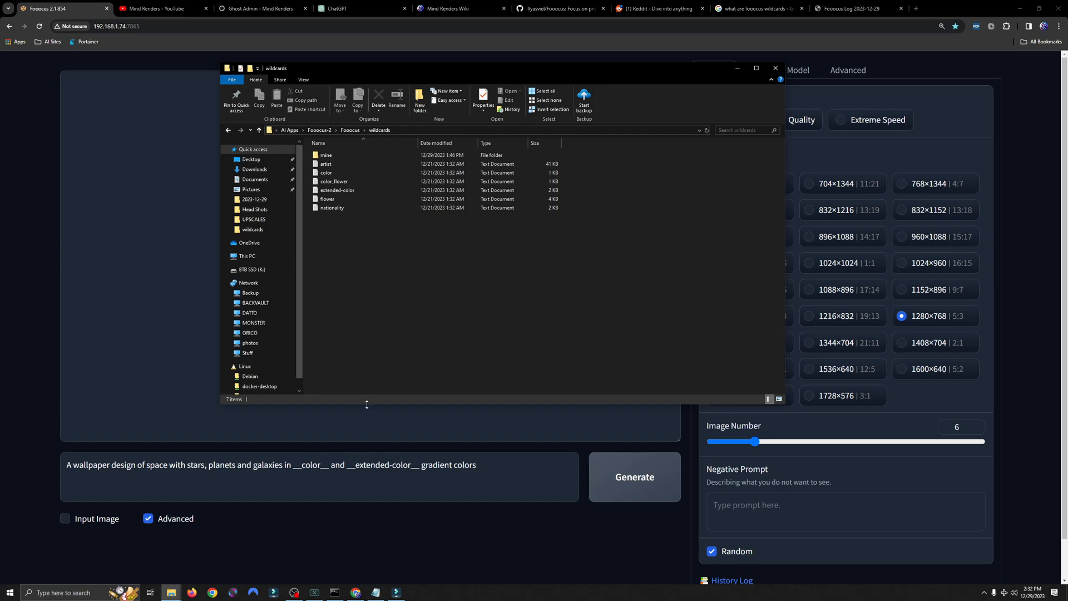
# Step: Select the extended-color wildcard file and close the File Explorer window
pyautogui.click(339, 190)
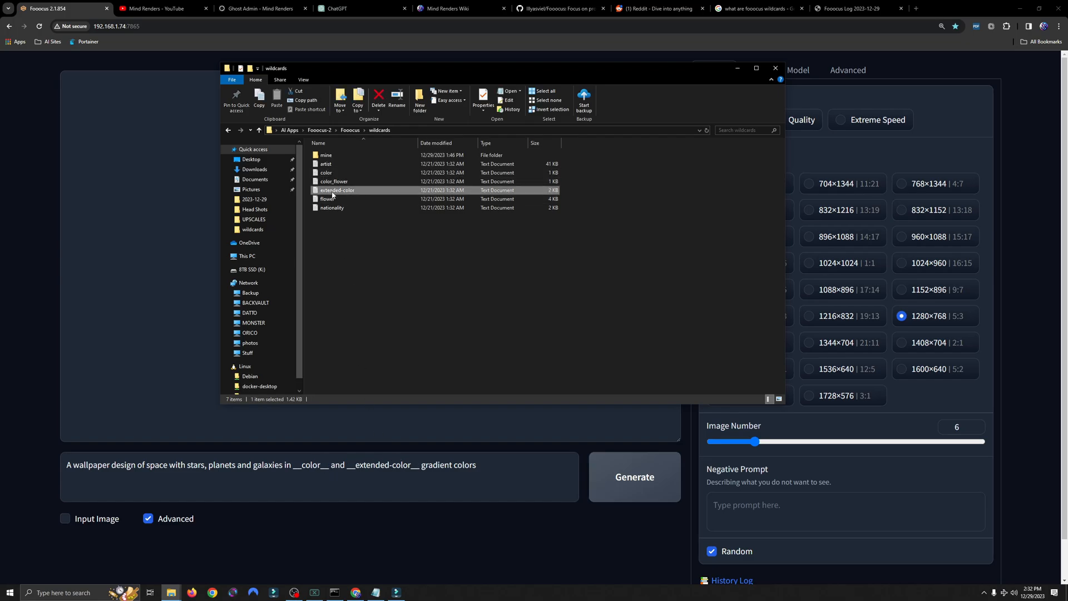
pyautogui.click(776, 68)
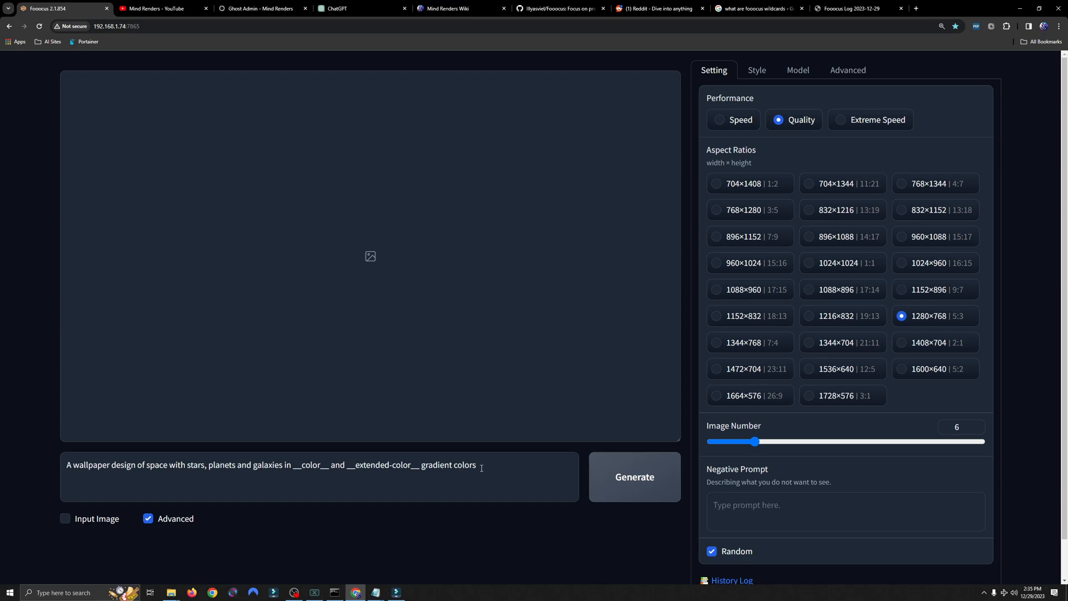
# Step: Generate the space wallpapers, view the green planetary result and show the log of resolved colors
pyautogui.click(633, 477)
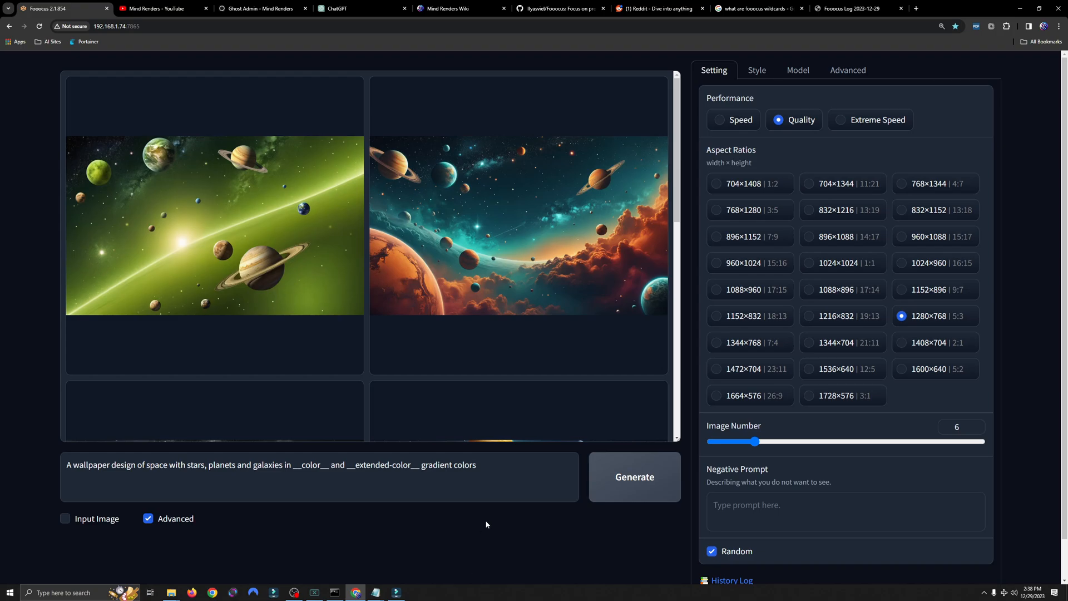
pyautogui.click(215, 225)
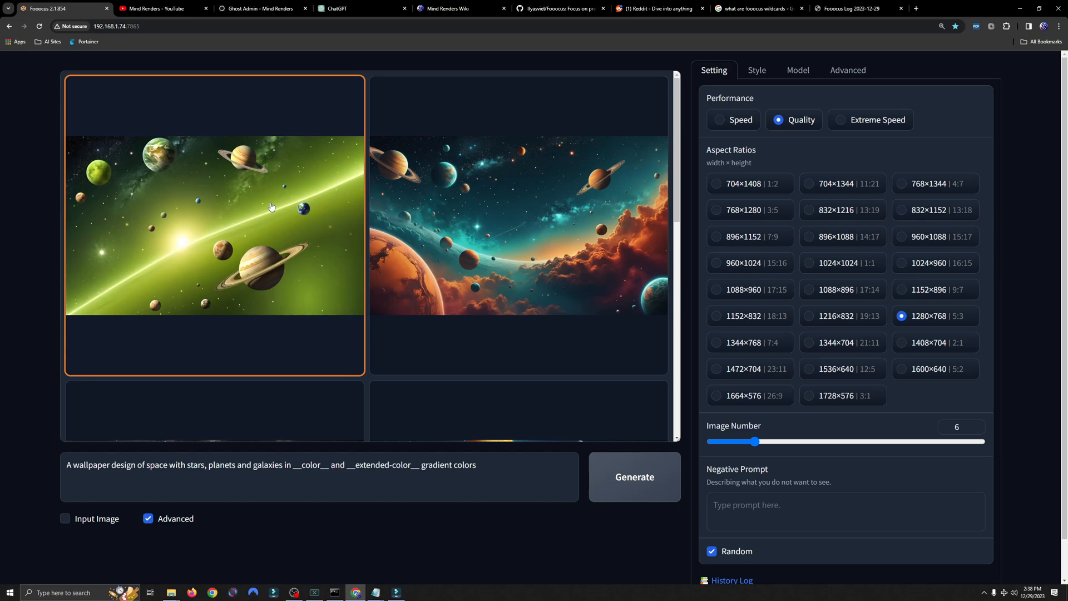
pyautogui.moveTo(287, 220)
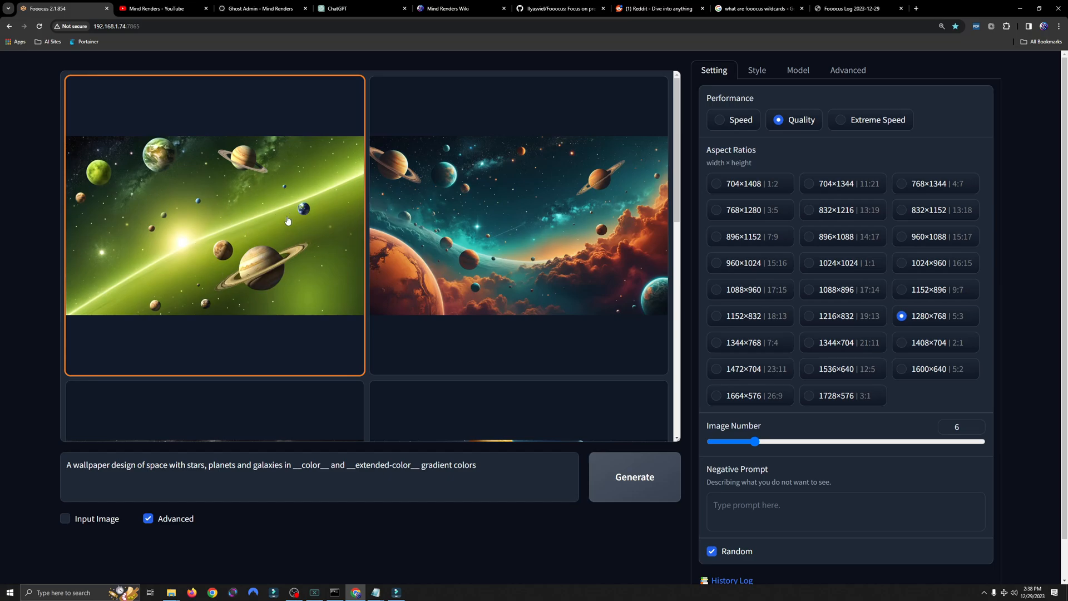
pyautogui.moveTo(340, 269)
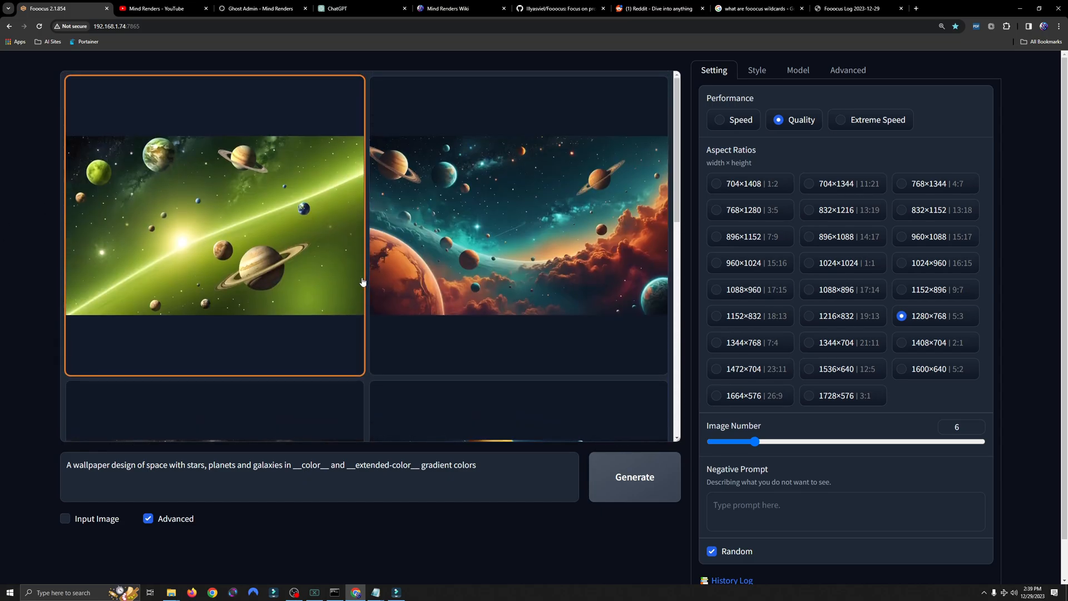
pyautogui.click(858, 7)
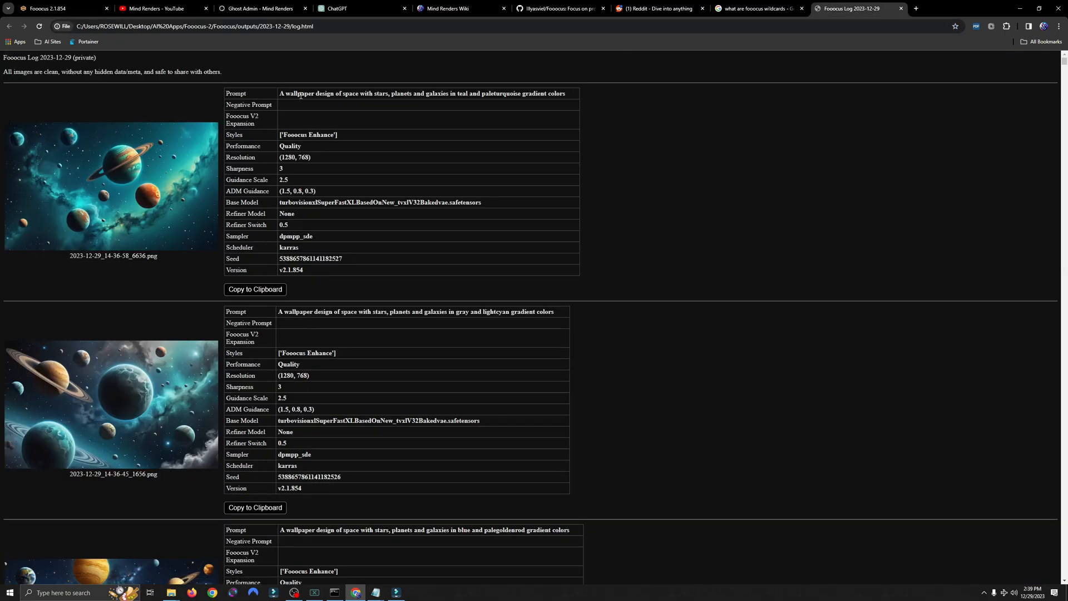
pyautogui.press('F11')
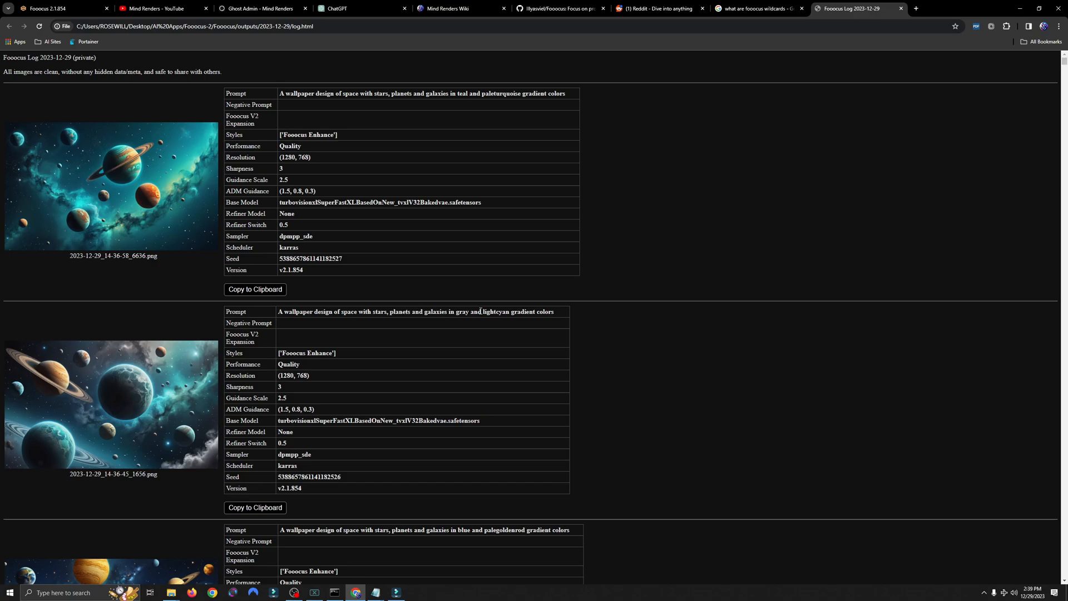
pyautogui.moveTo(495, 515)
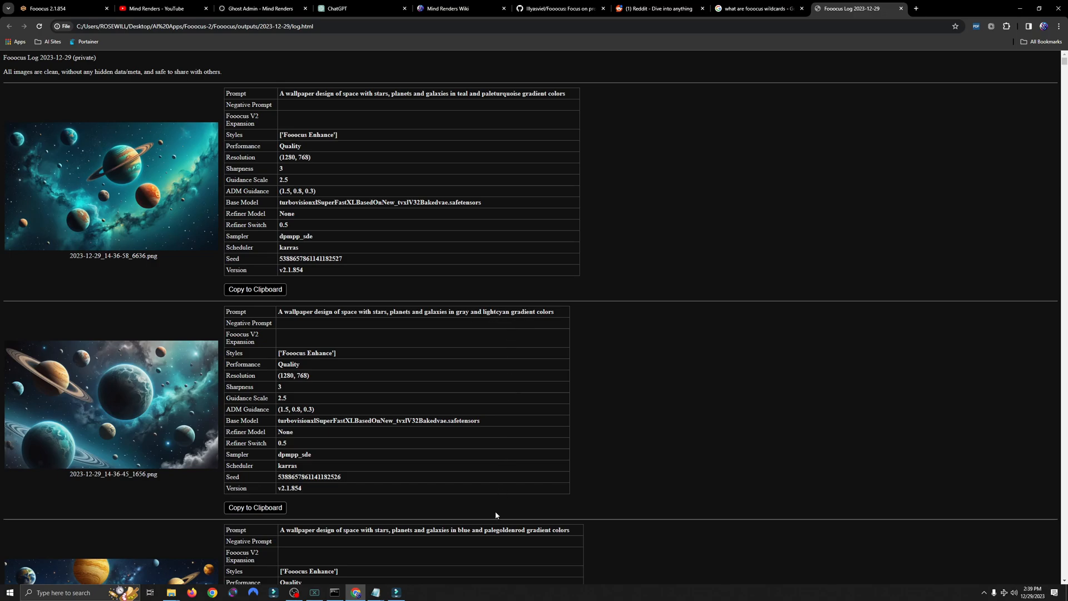
pyautogui.moveTo(493, 397)
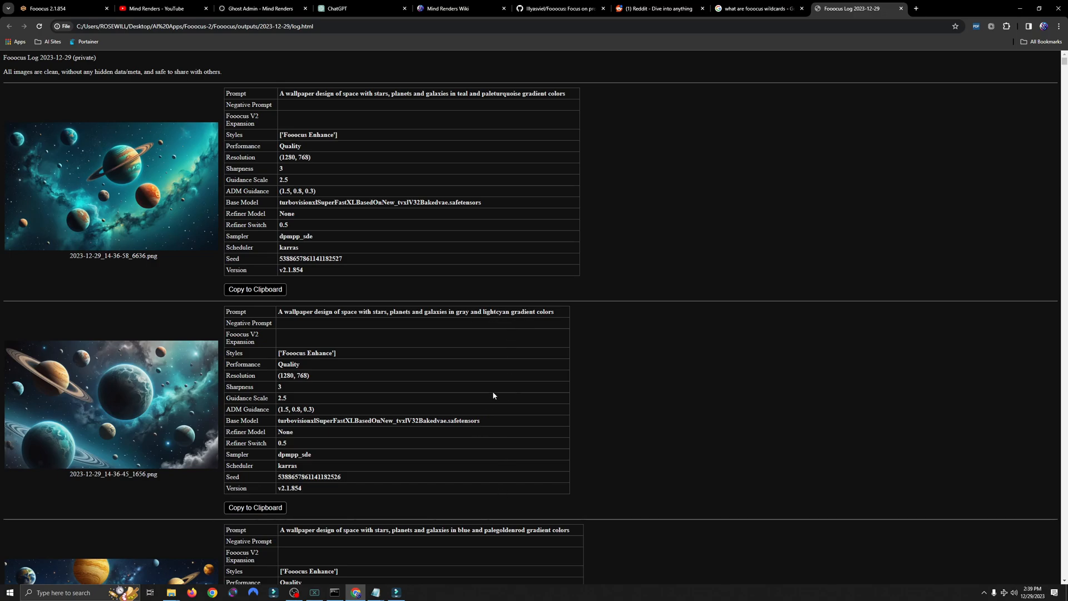
pyautogui.moveTo(473, 370)
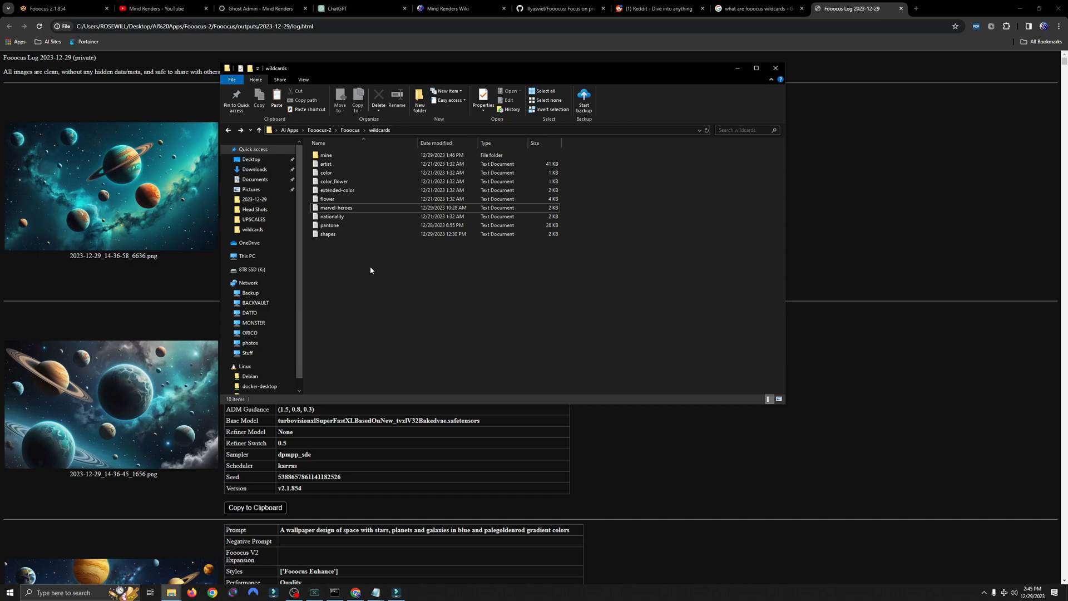
pyautogui.moveTo(330, 269)
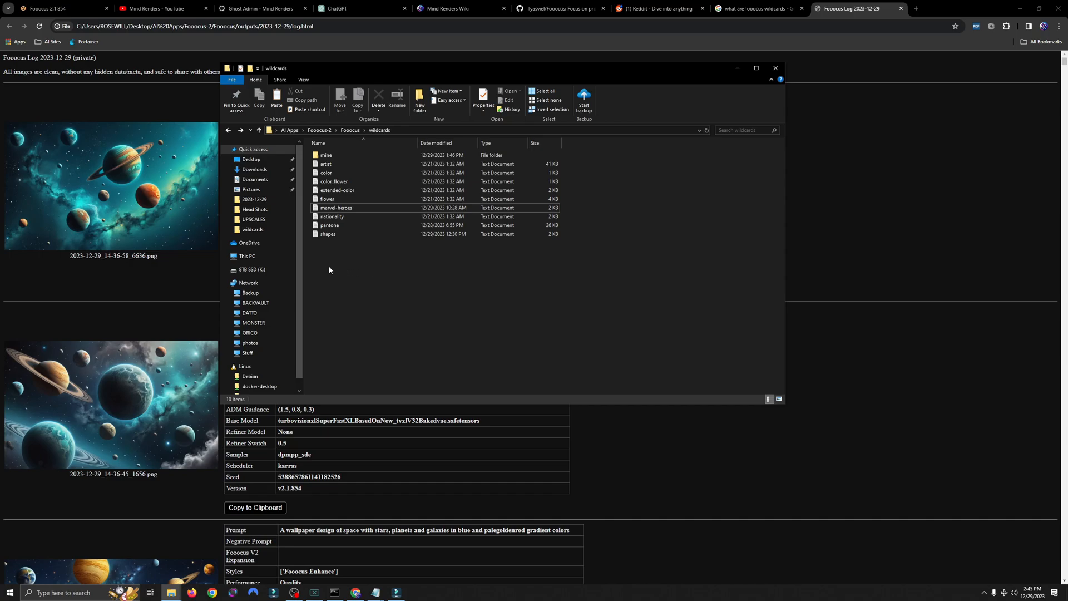
pyautogui.moveTo(349, 252)
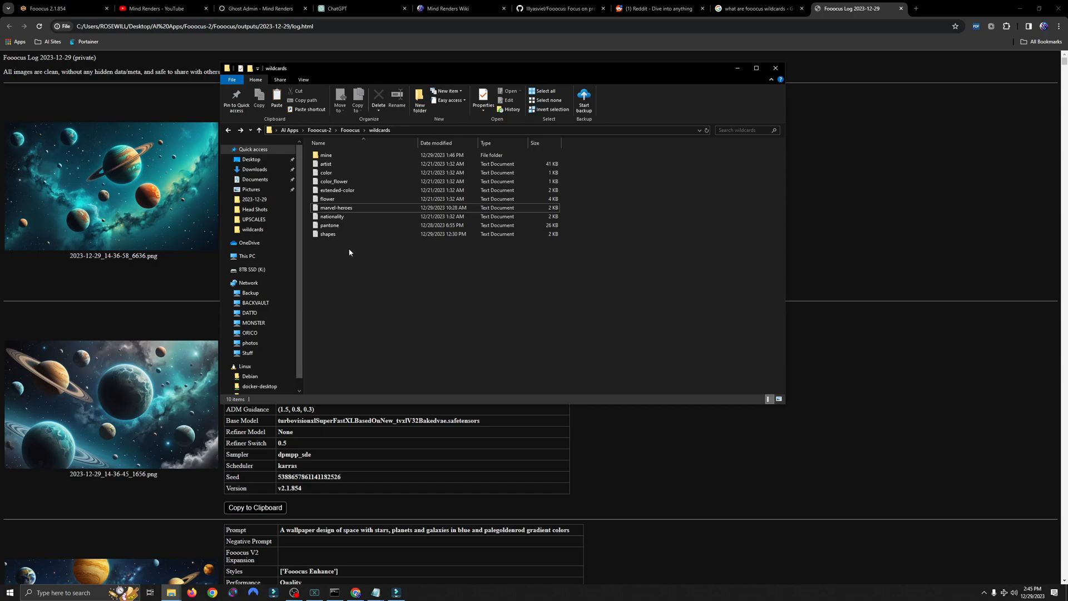
pyautogui.moveTo(336, 208)
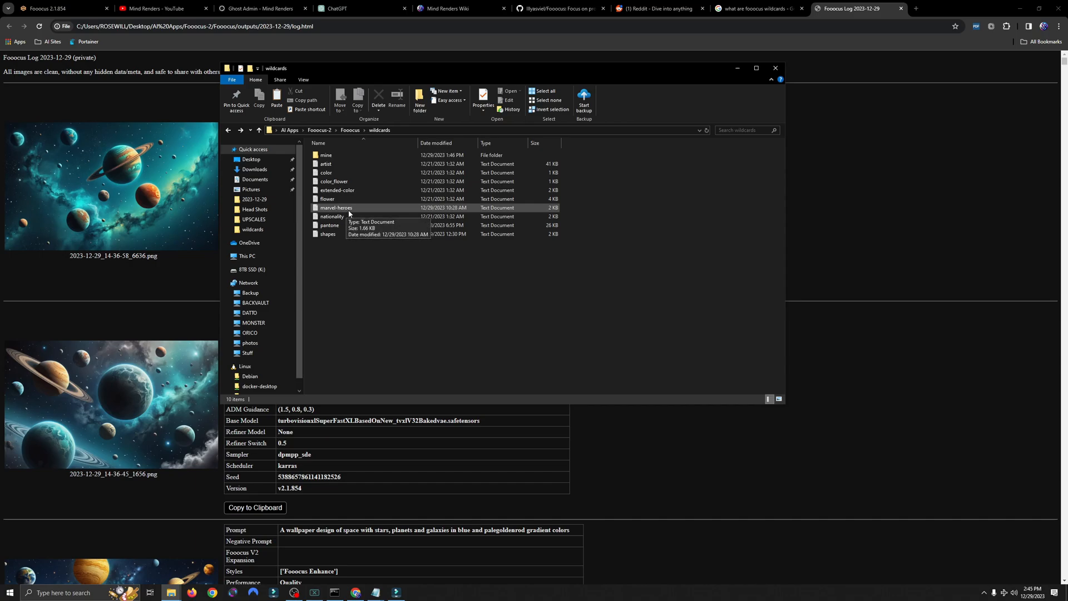
# Step: Open marvel-heroes.txt from the wildcards folder in Notepad
pyautogui.click(336, 208)
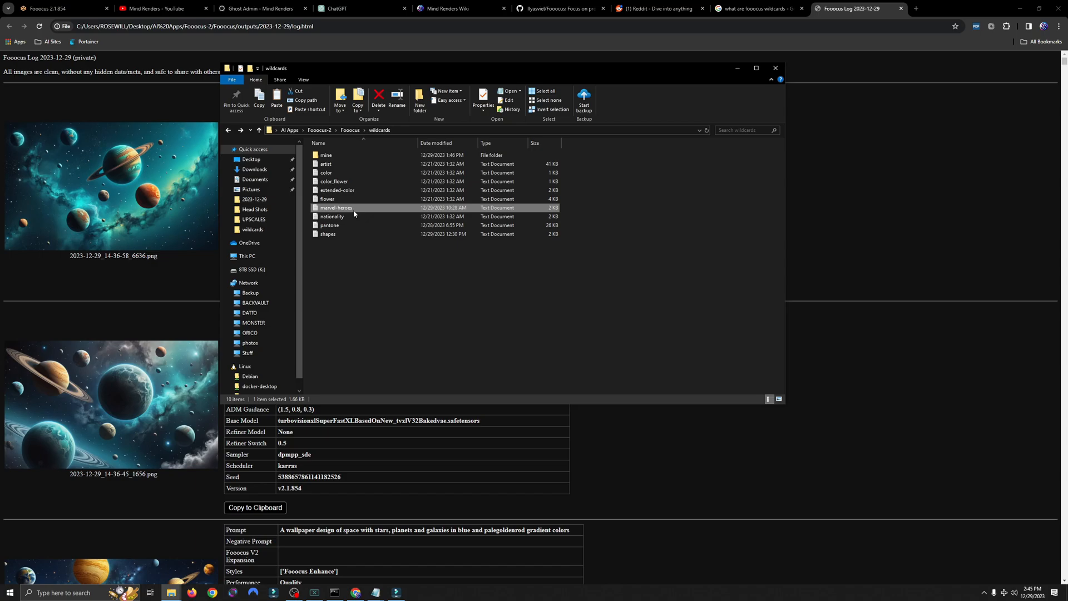
pyautogui.moveTo(359, 210)
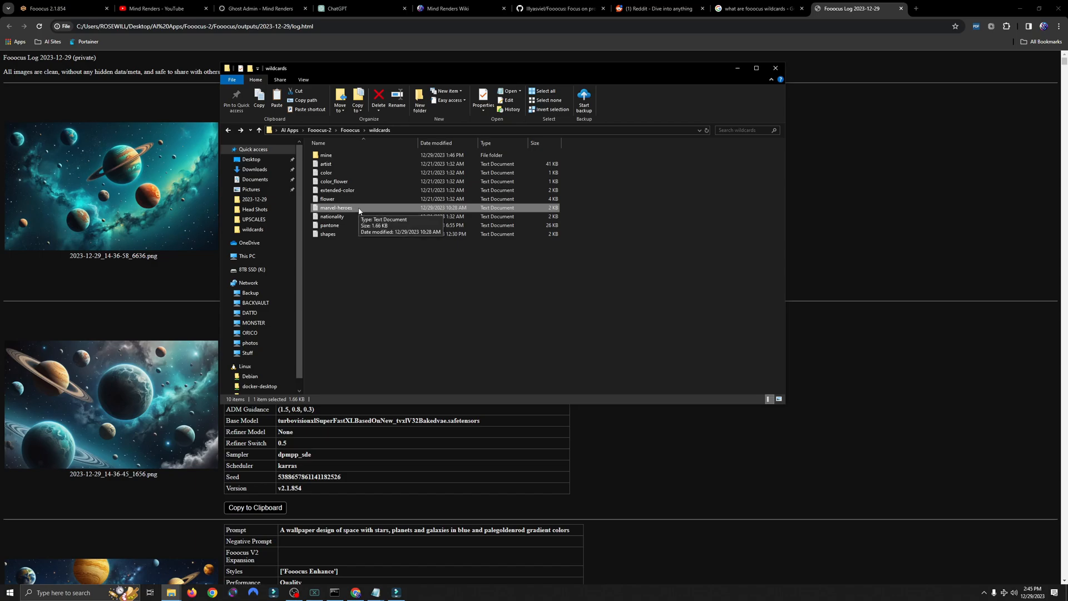
pyautogui.doubleClick(335, 207)
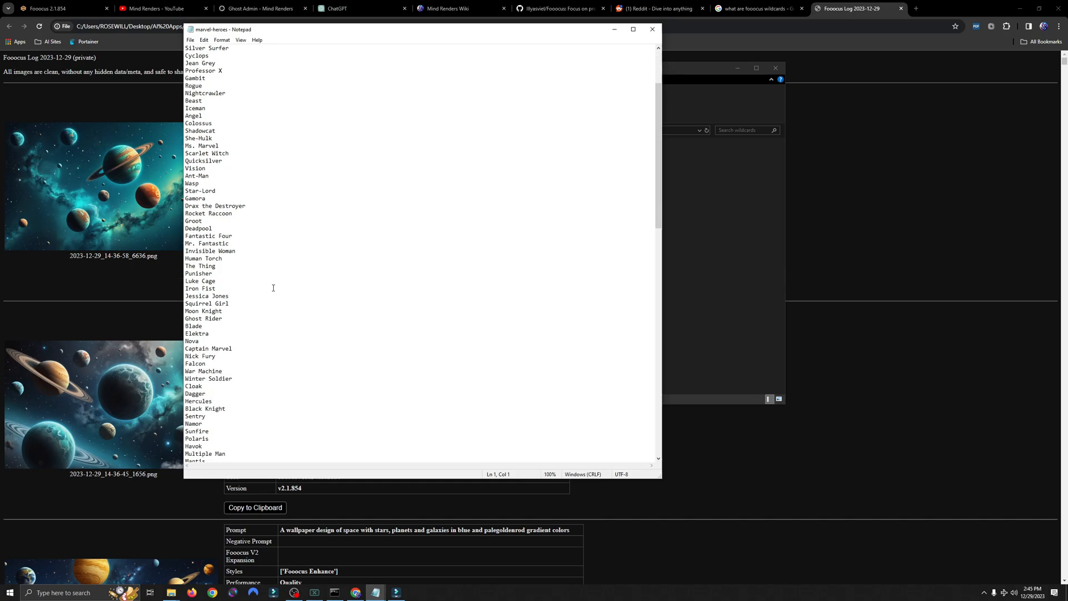
# Step: Scroll through hero names like Magik and Warlock, then close Notepad
pyautogui.scroll(-3)
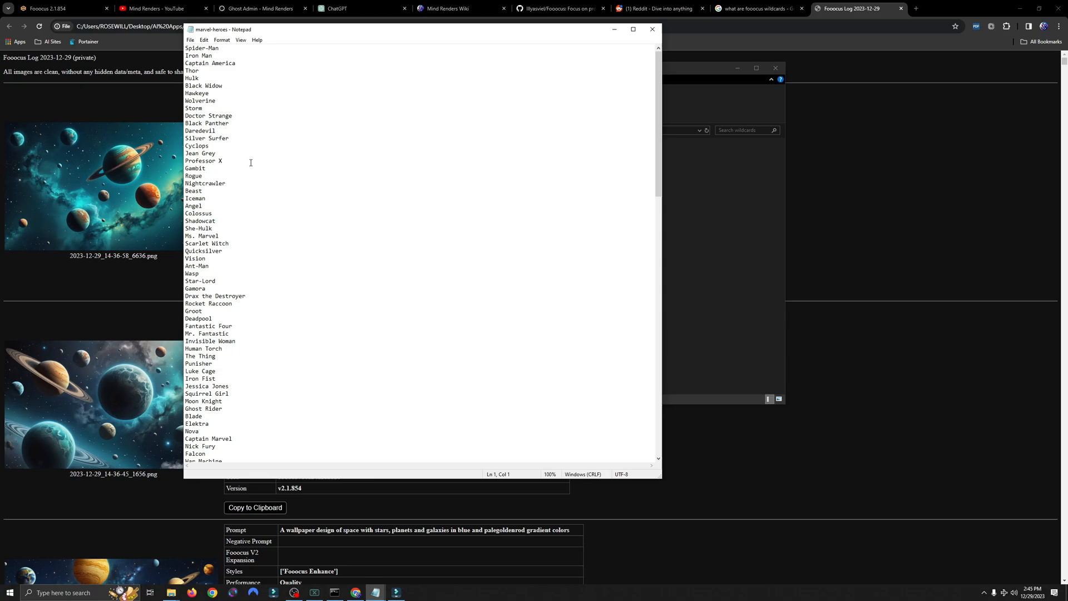
pyautogui.scroll(-3)
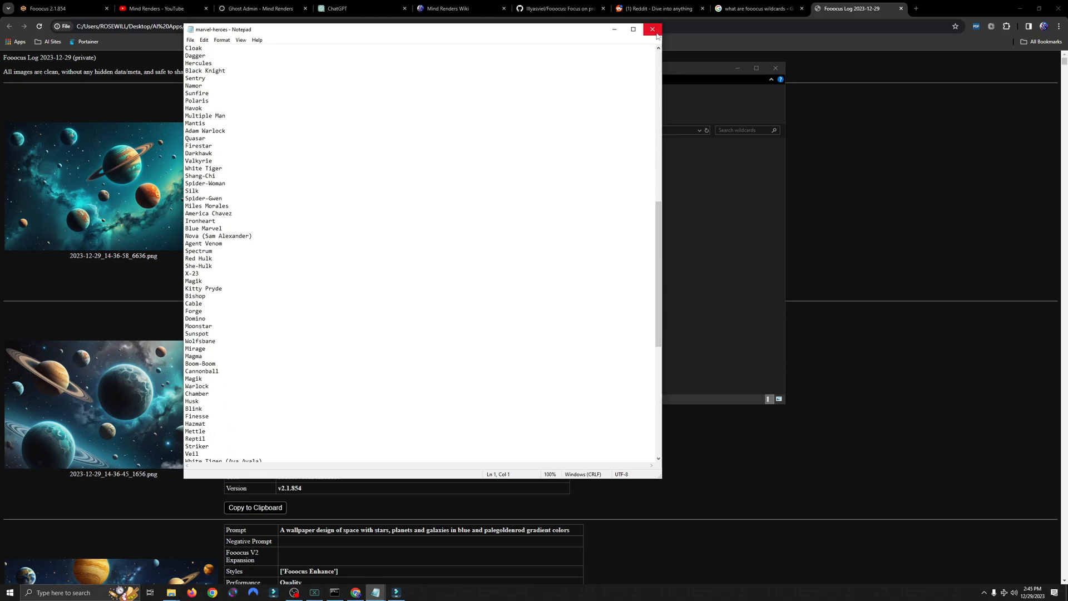
pyautogui.click(652, 29)
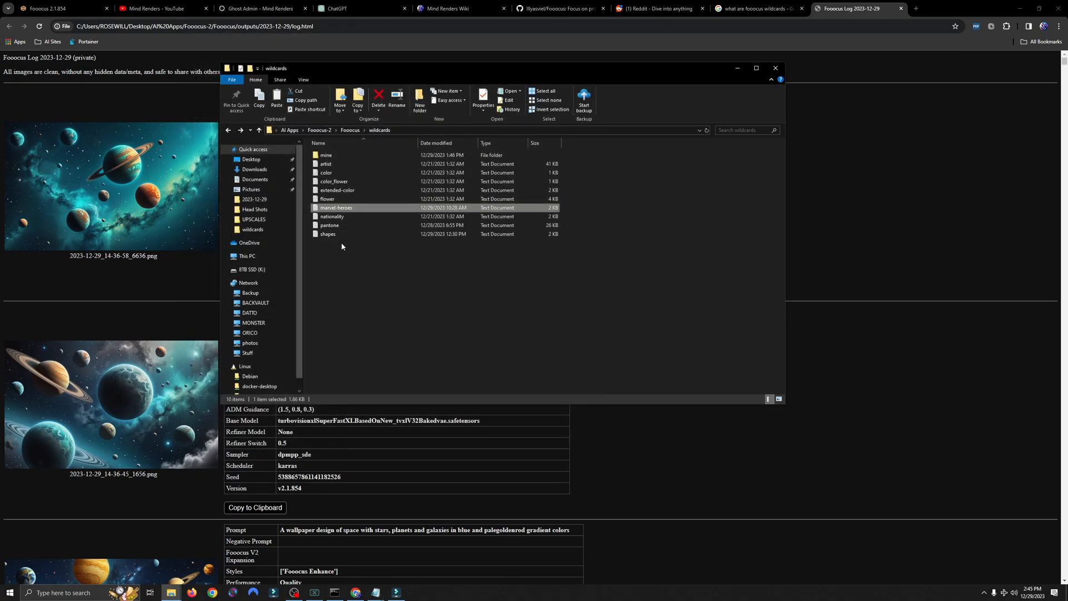
pyautogui.click(328, 234)
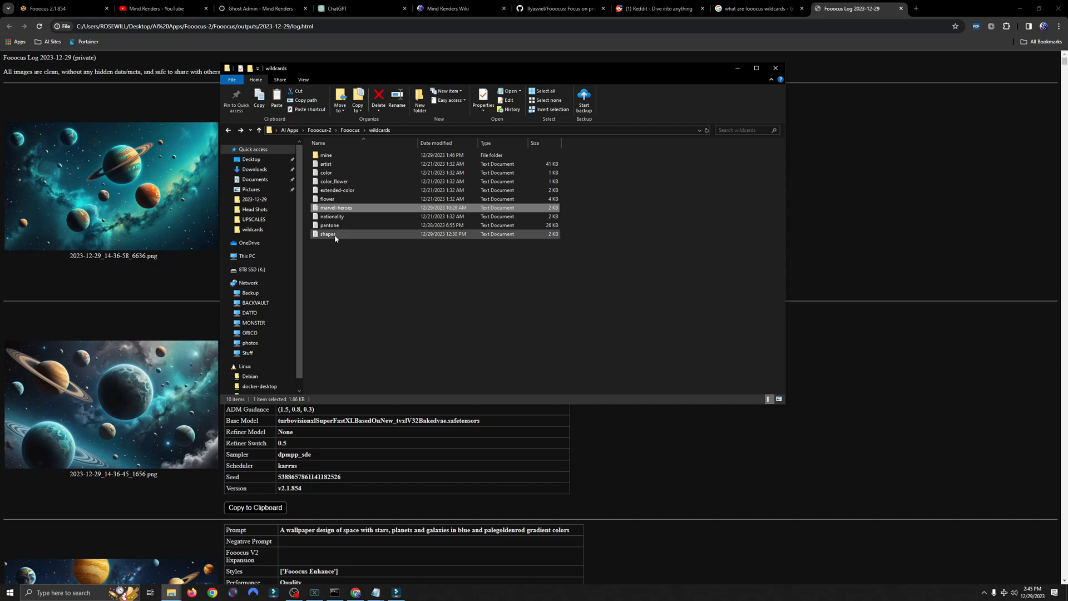
pyautogui.doubleClick(327, 234)
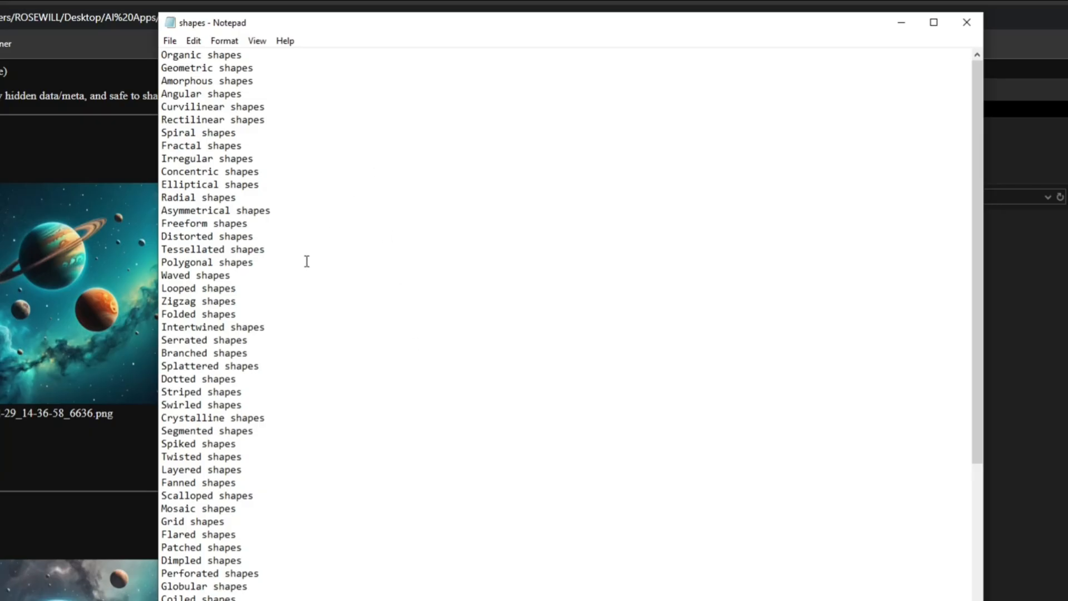
pyautogui.scroll(-3)
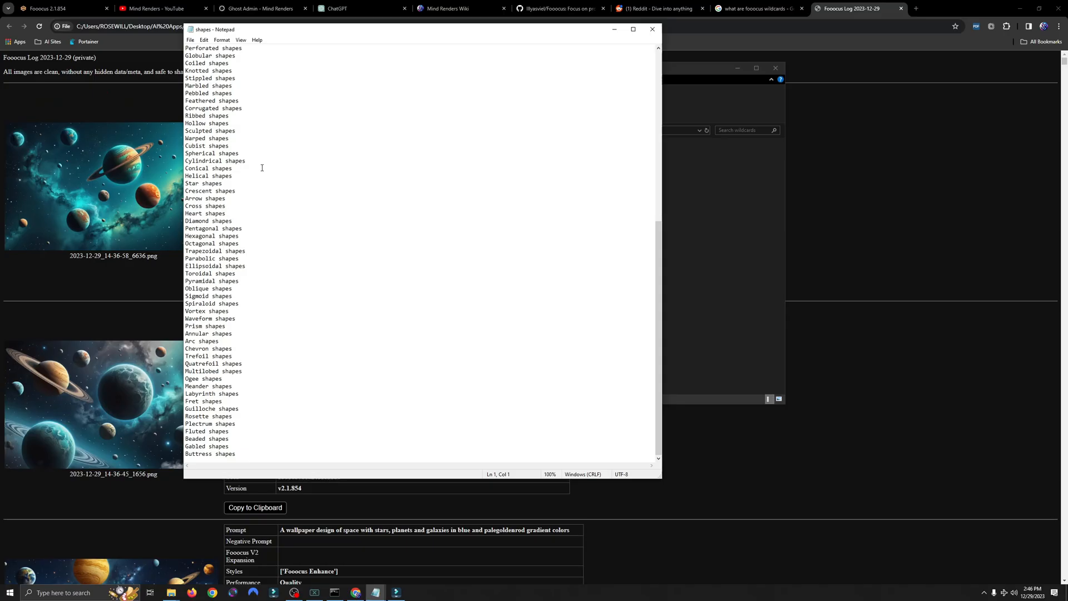
pyautogui.moveTo(263, 163)
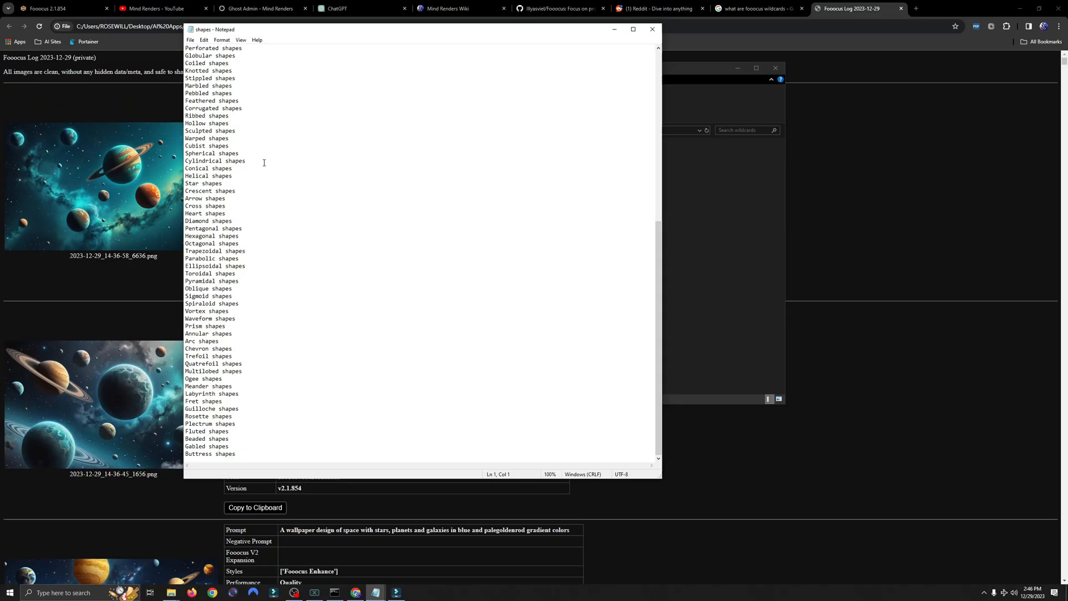
pyautogui.moveTo(652, 29)
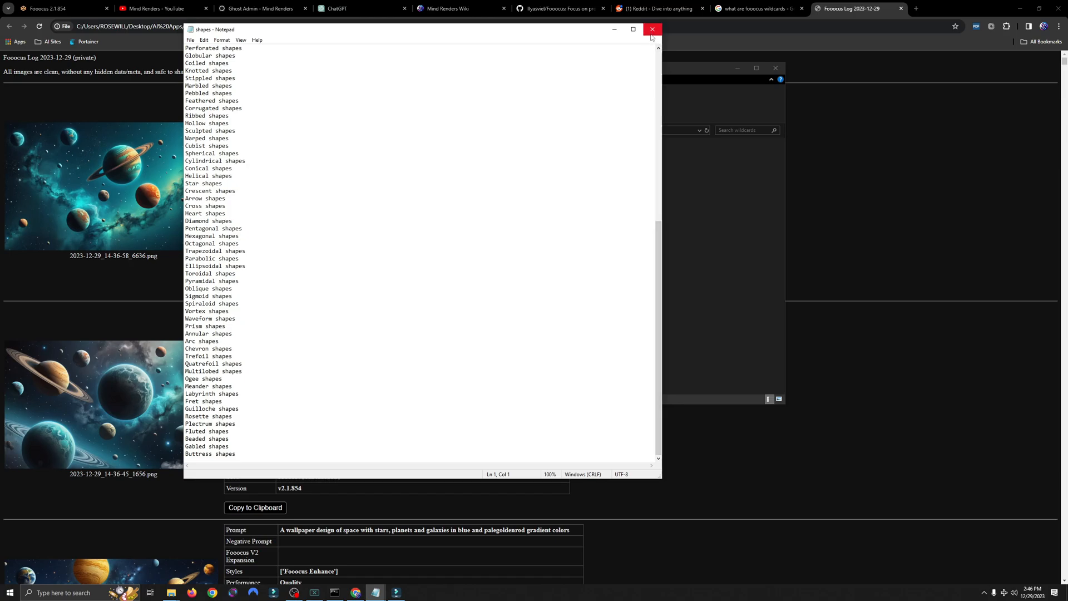
pyautogui.click(651, 29)
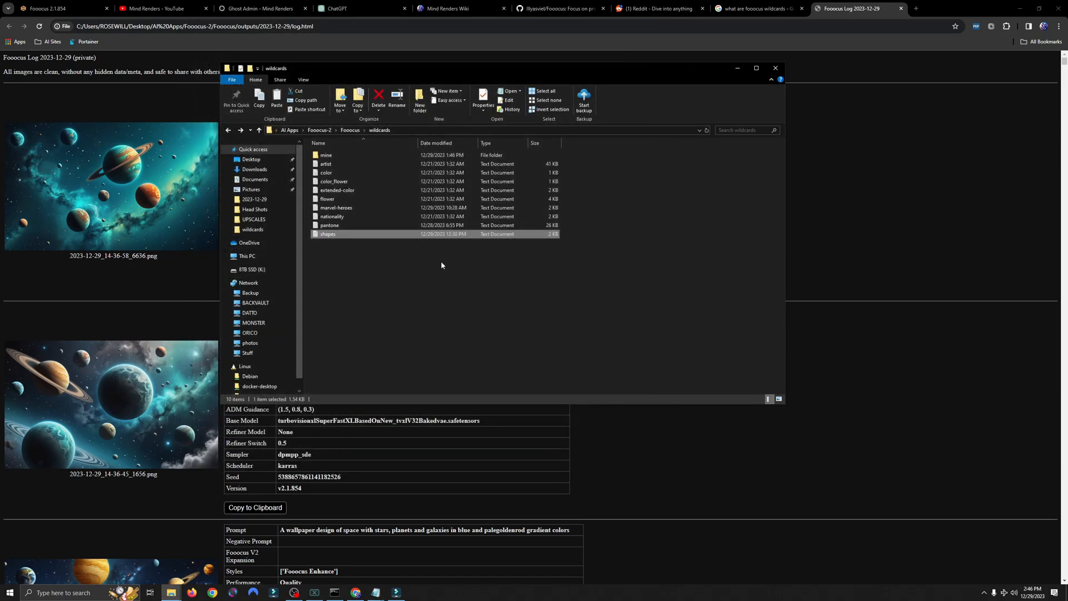
pyautogui.moveTo(427, 265)
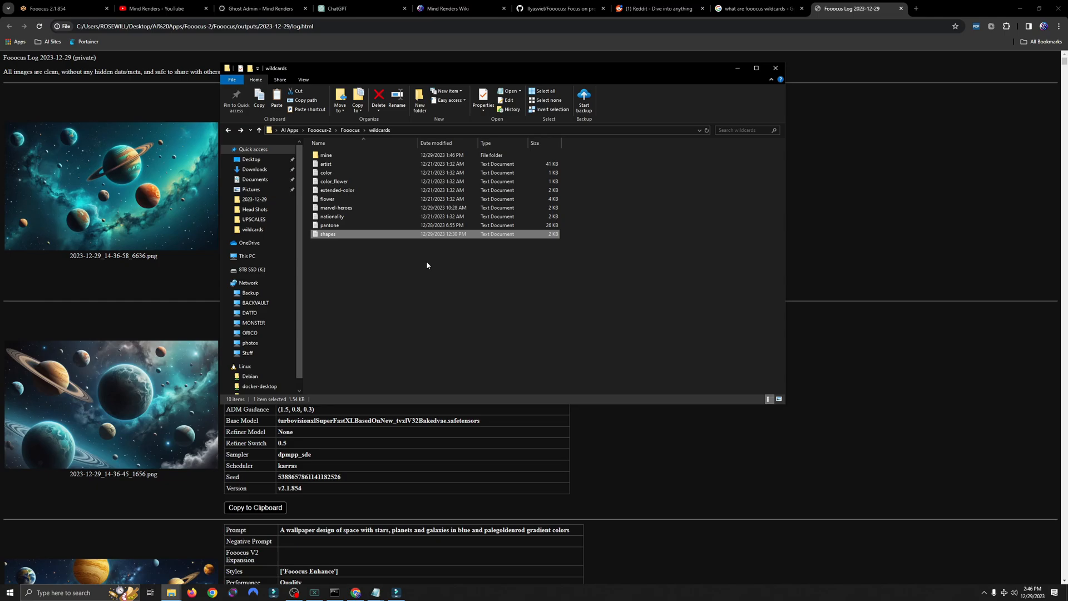
pyautogui.moveTo(405, 281)
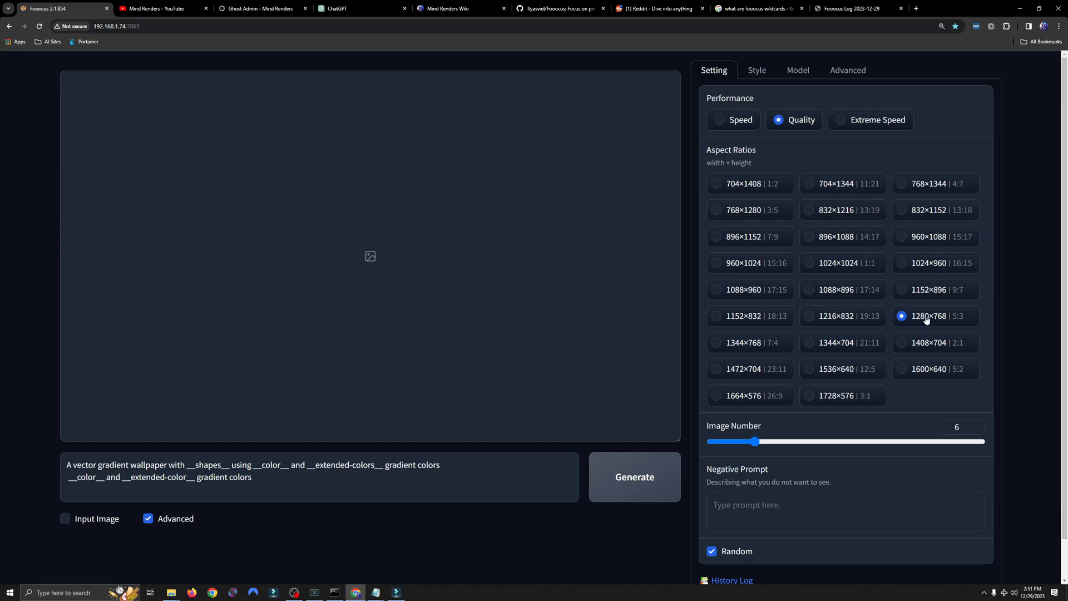
pyautogui.moveTo(922, 326)
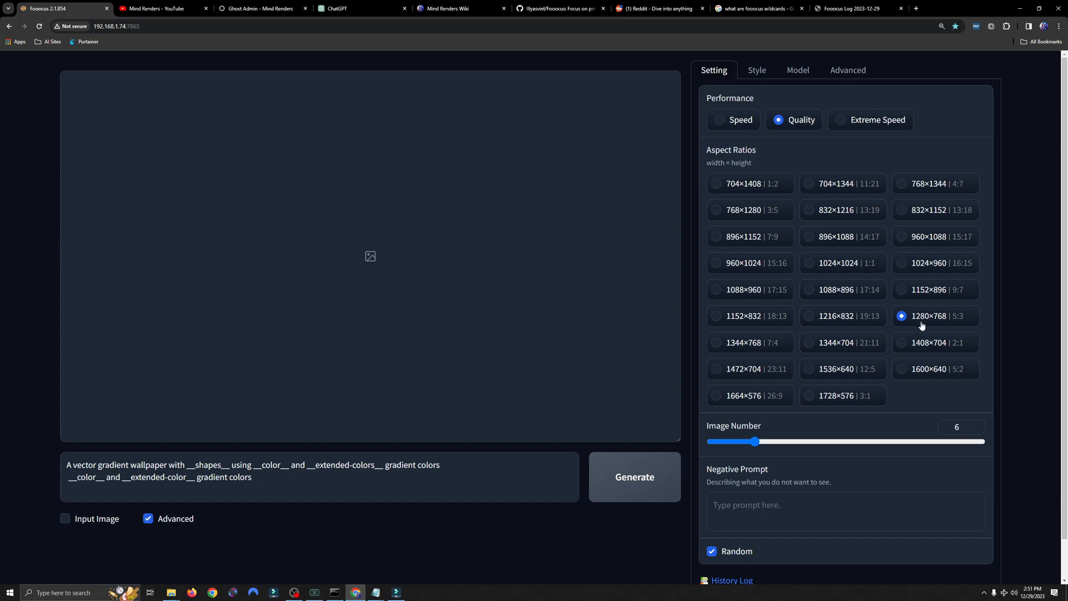
pyautogui.moveTo(912, 331)
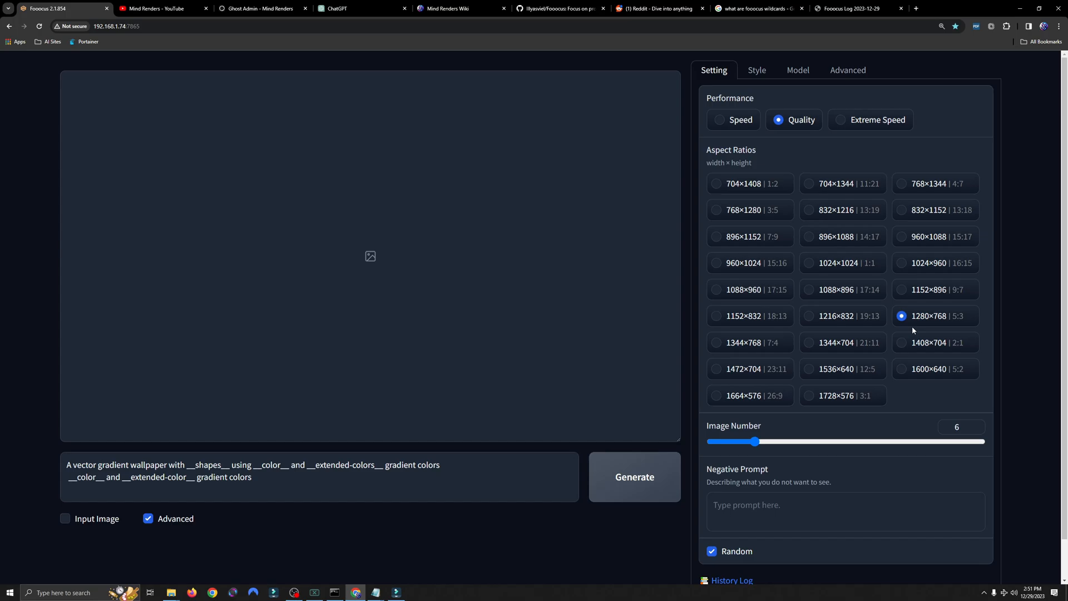
pyautogui.moveTo(688, 305)
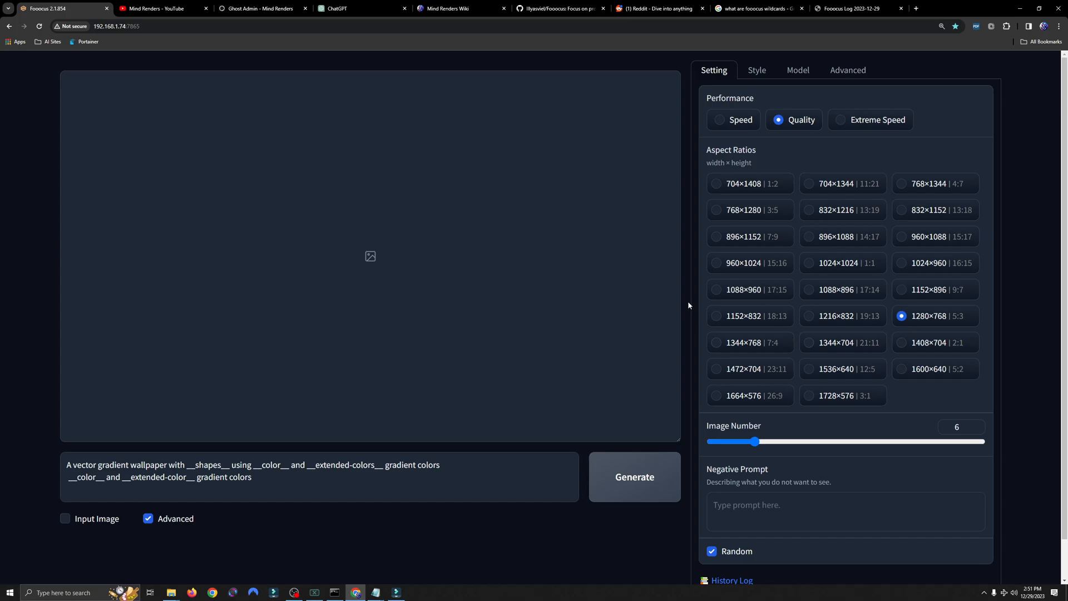
pyautogui.moveTo(615, 267)
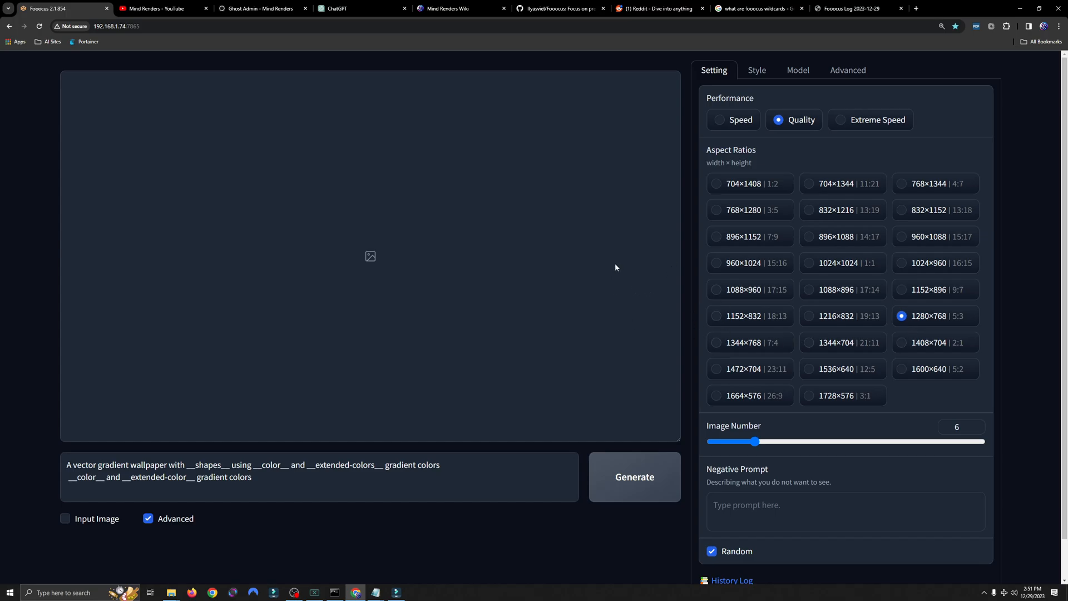
pyautogui.moveTo(313, 393)
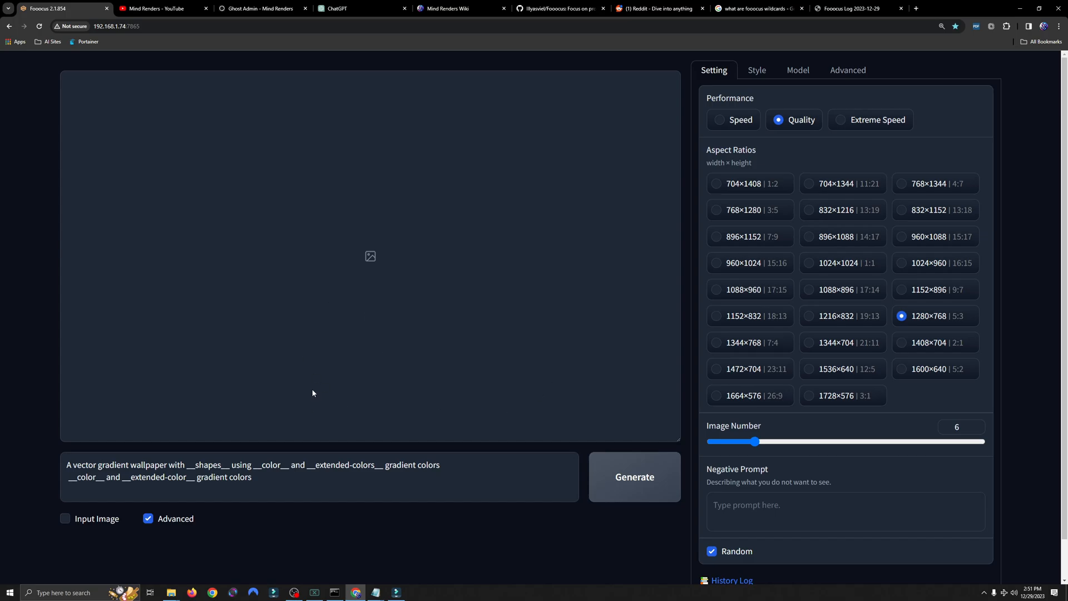
pyautogui.moveTo(411, 381)
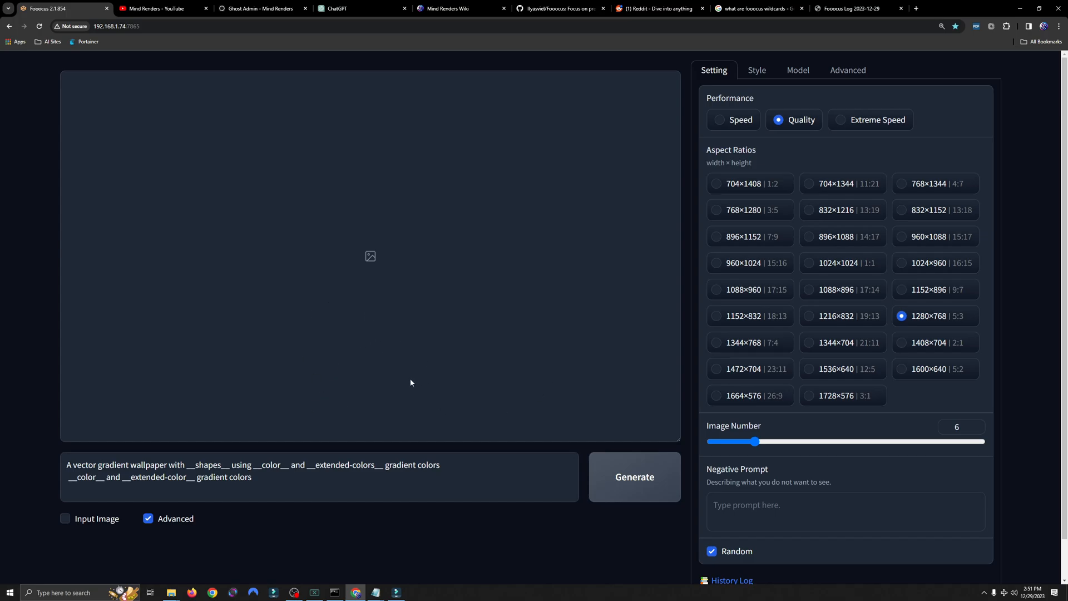
pyautogui.moveTo(387, 382)
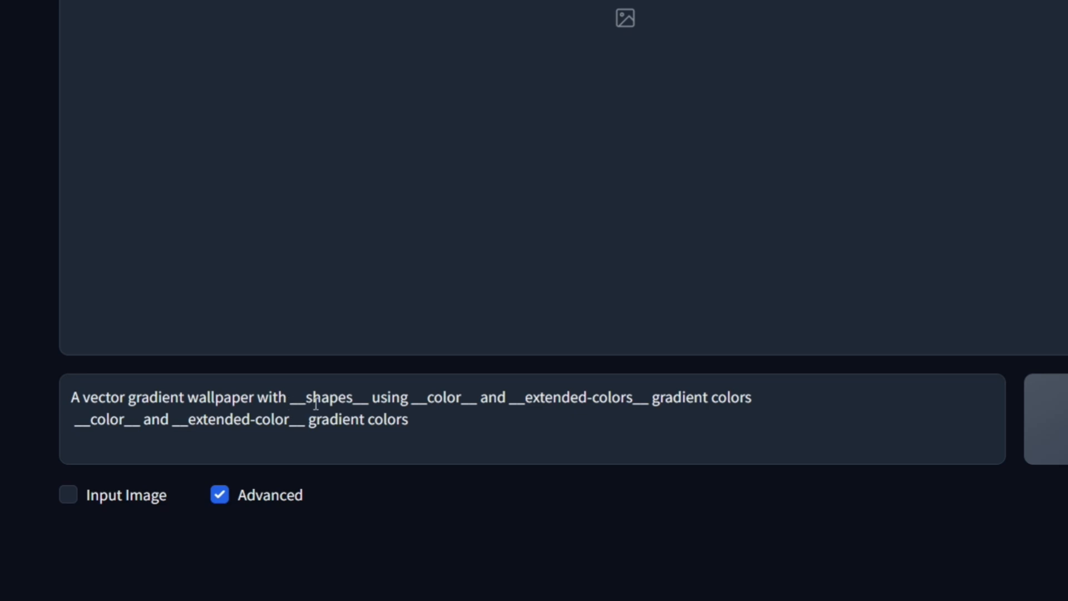
pyautogui.moveTo(385, 417)
pyautogui.write('.')
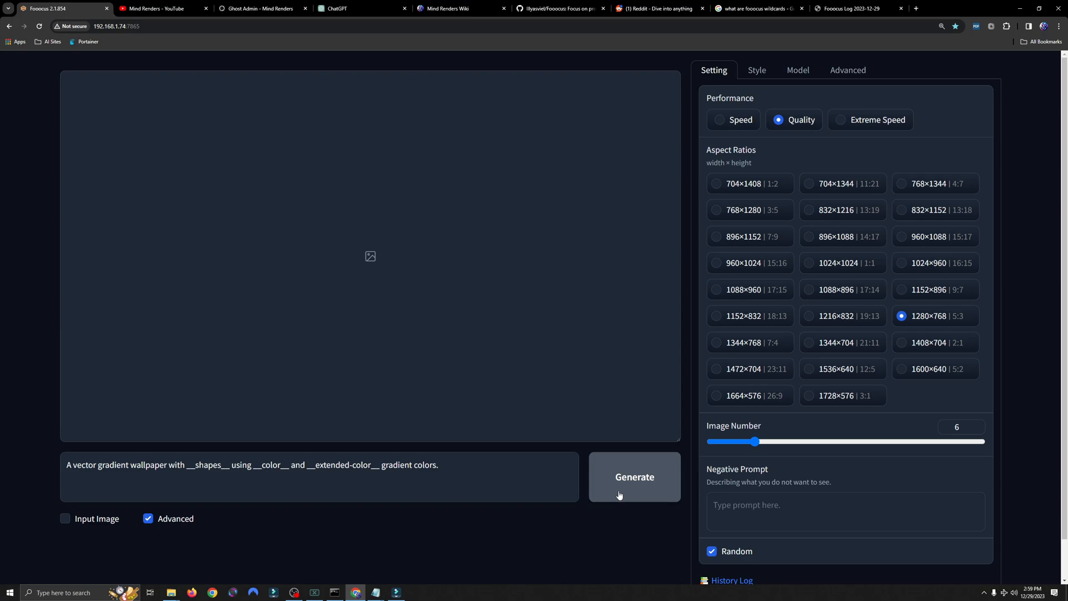
# Step: Generate wallpapers from the __shapes__, __color__ and __extended-color__ prompt
pyautogui.click(633, 476)
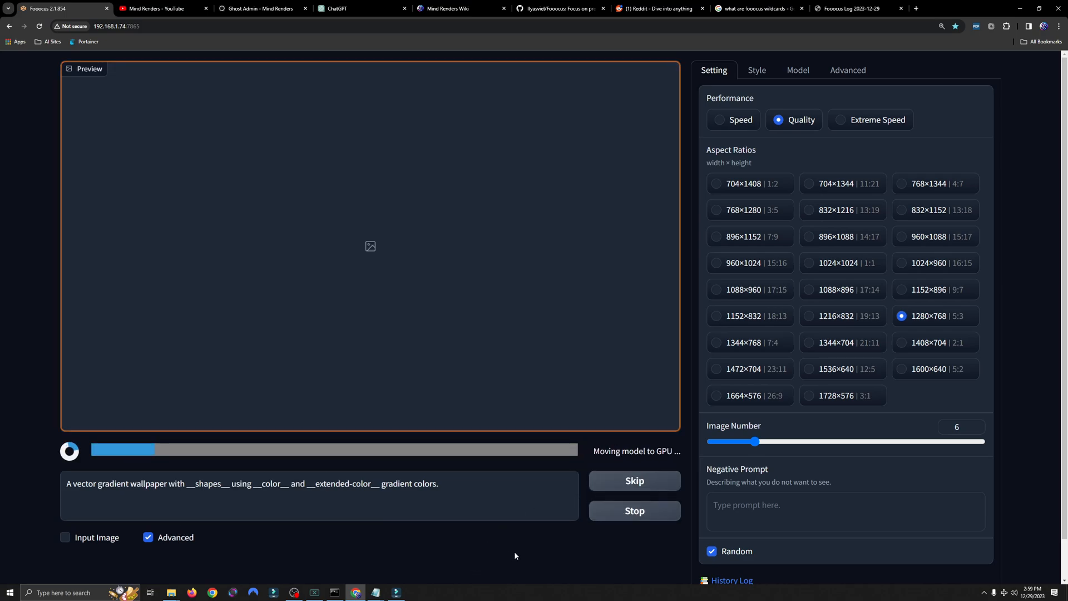
pyautogui.moveTo(524, 546)
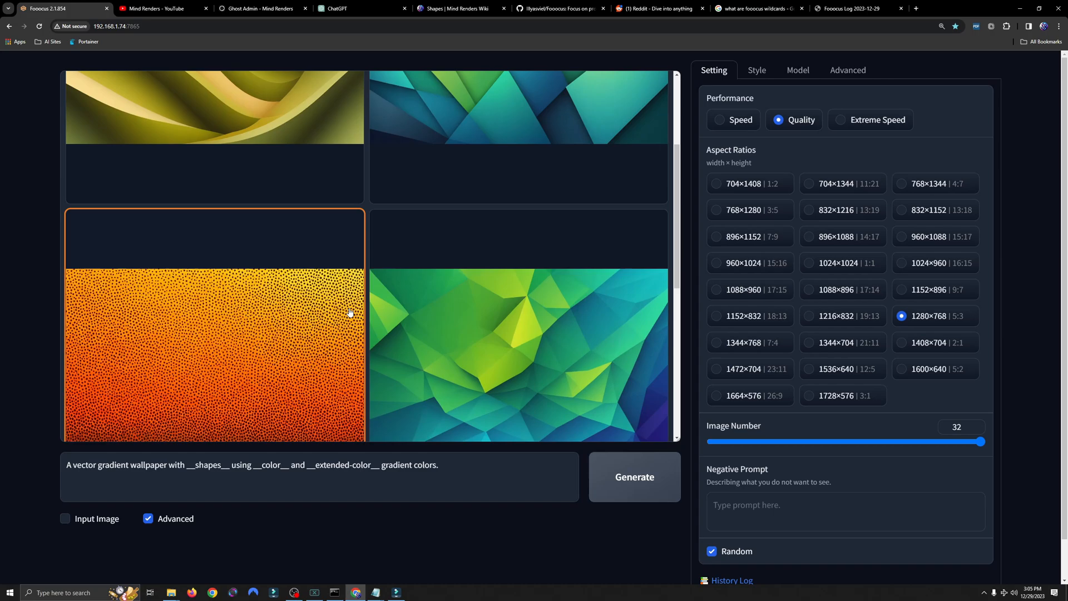
pyautogui.scroll(-3)
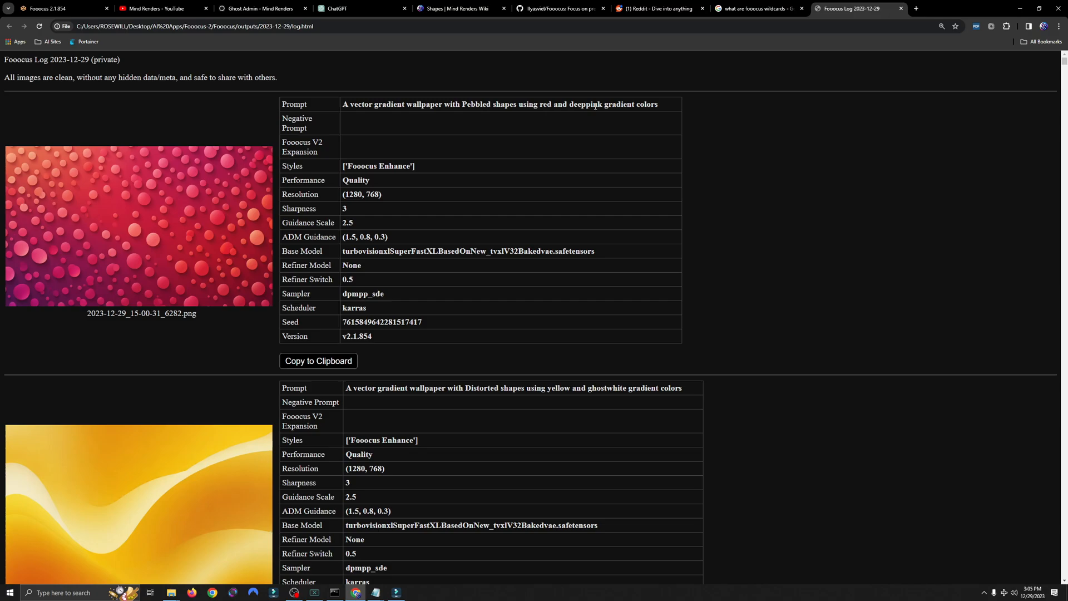
pyautogui.doubleClick(488, 105)
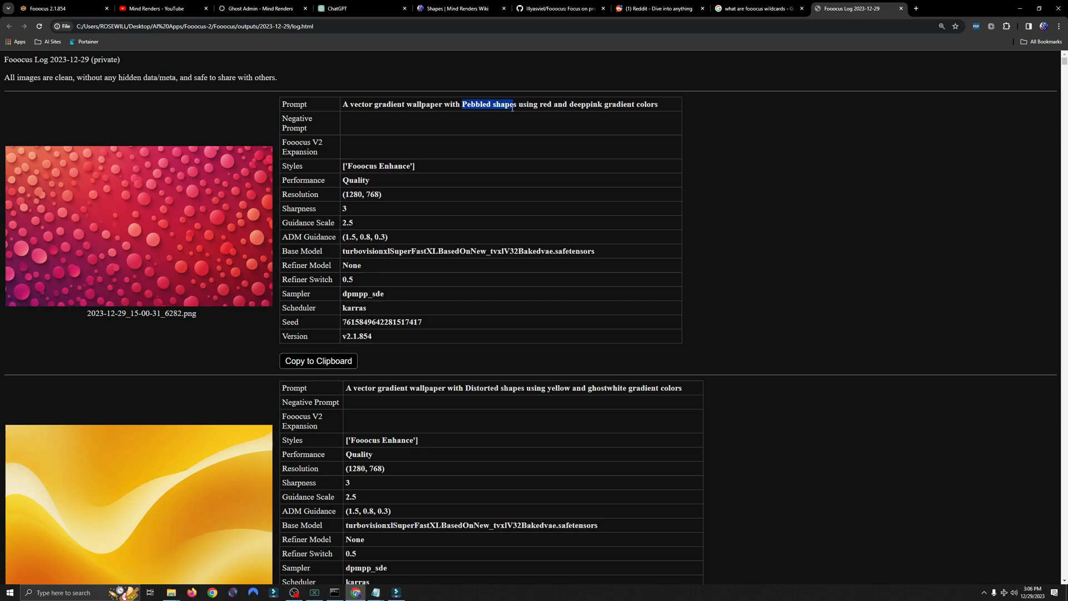
pyautogui.scroll(-3)
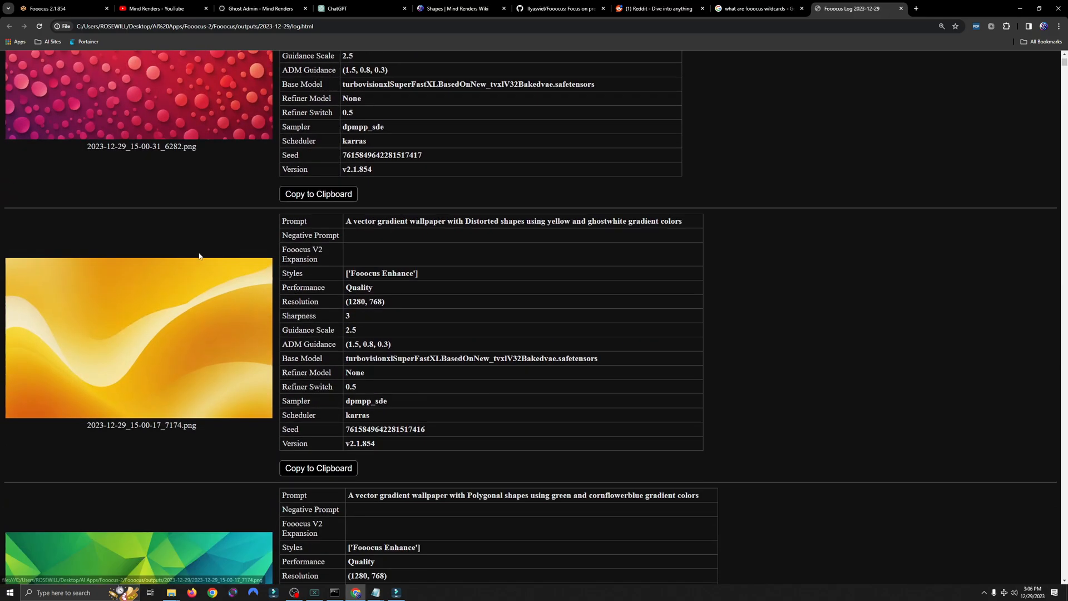
pyautogui.scroll(-3)
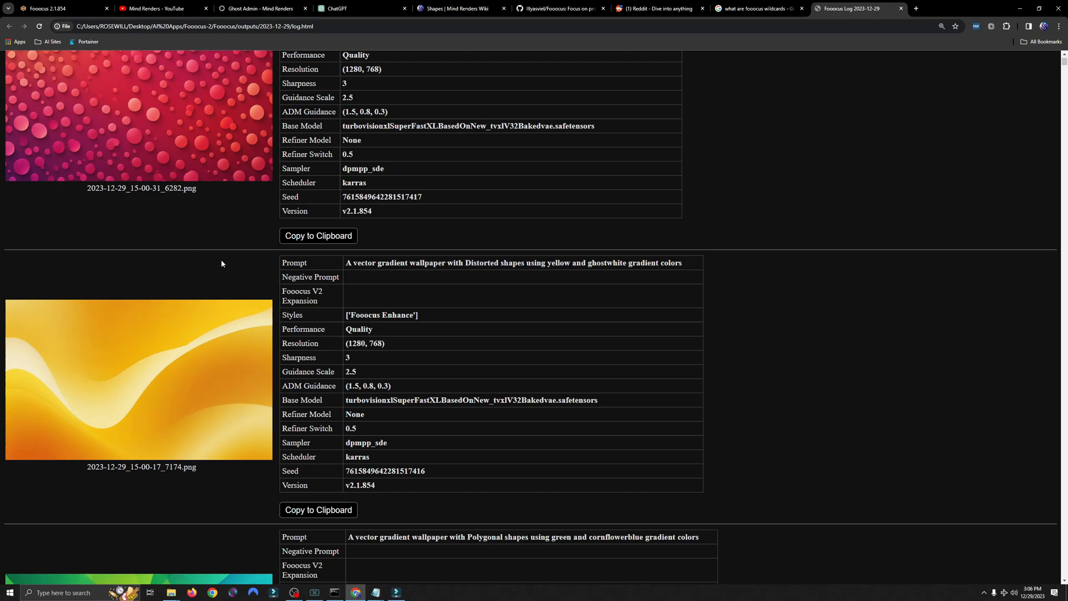
pyautogui.moveTo(492, 278)
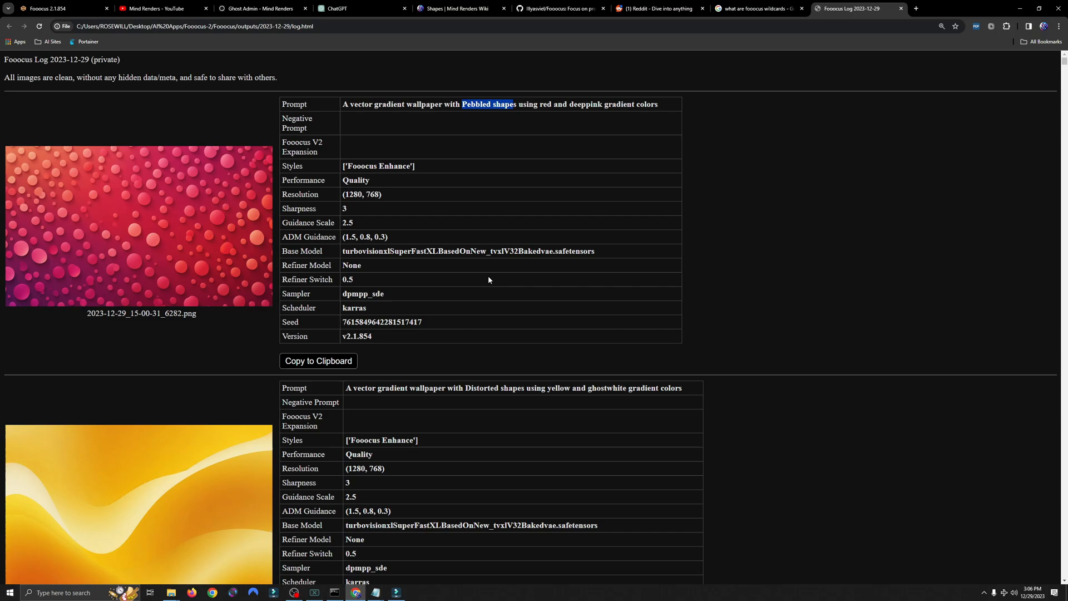
pyautogui.moveTo(768, 460)
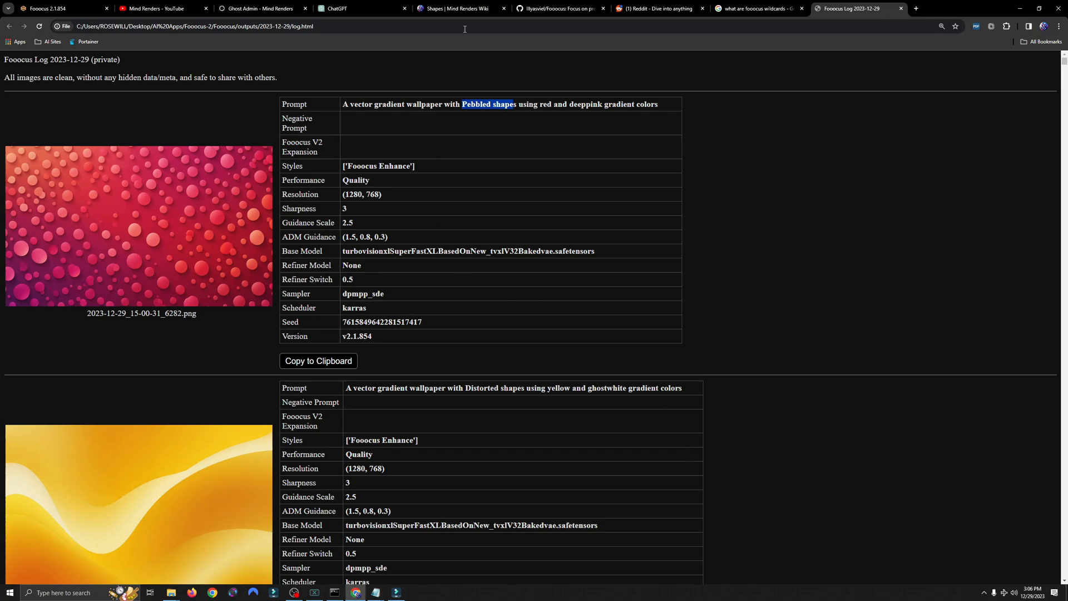
# Step: View the Shapes wiki page with its shapes.txt attachment, then return to the Fooocus results
pyautogui.click(455, 8)
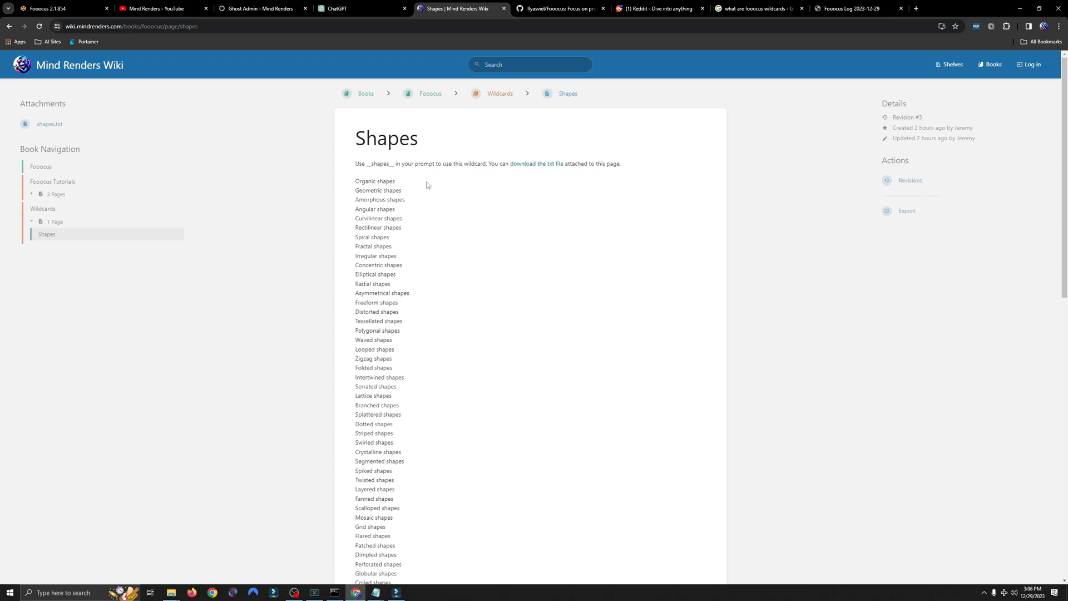
pyautogui.moveTo(436, 198)
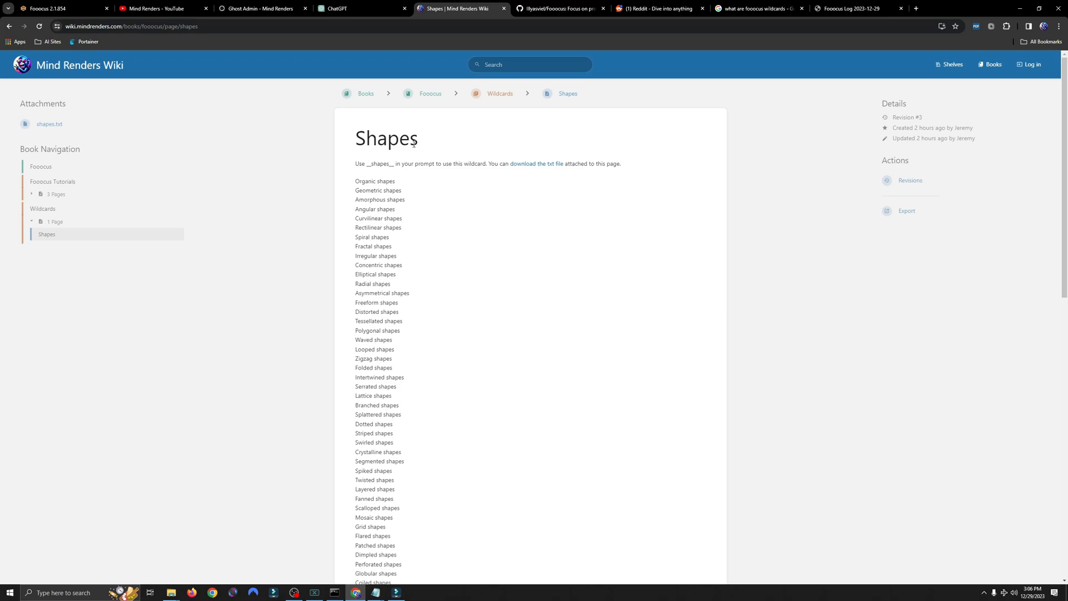
pyautogui.doubleClick(387, 138)
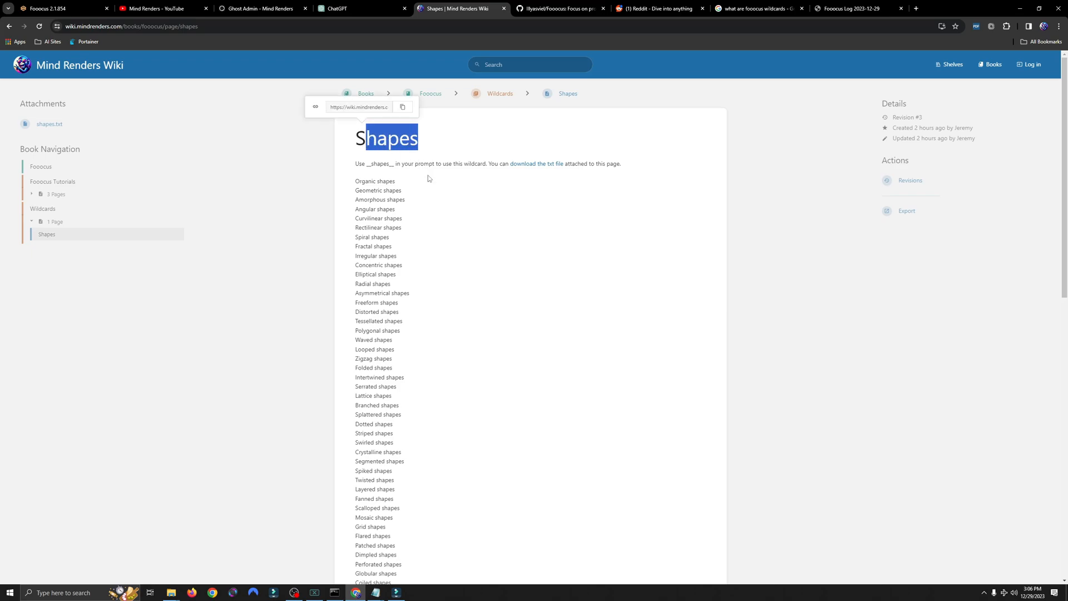
pyautogui.moveTo(445, 229)
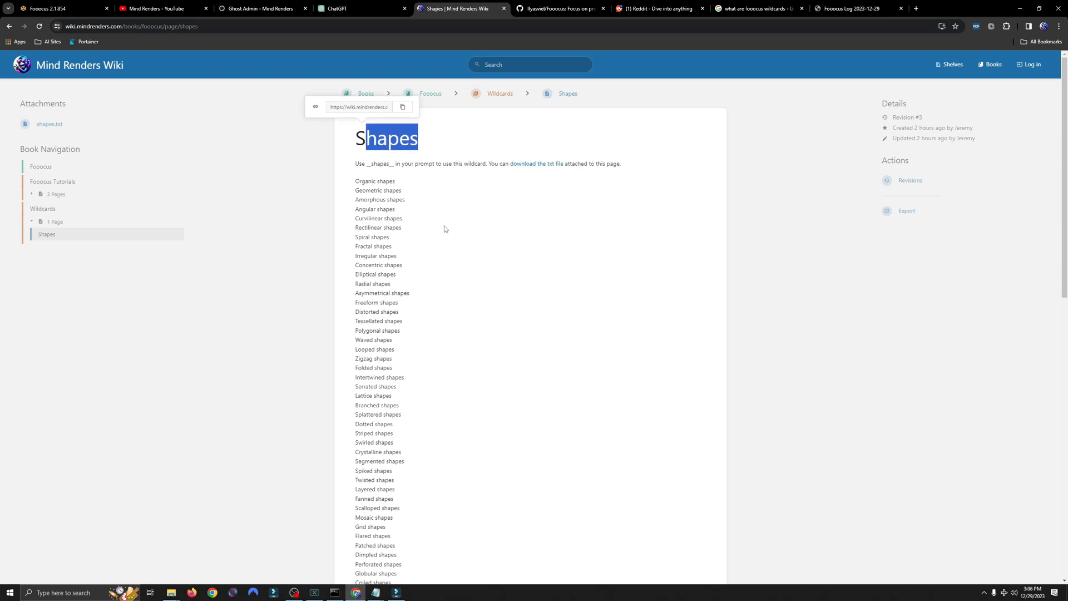
pyautogui.moveTo(460, 244)
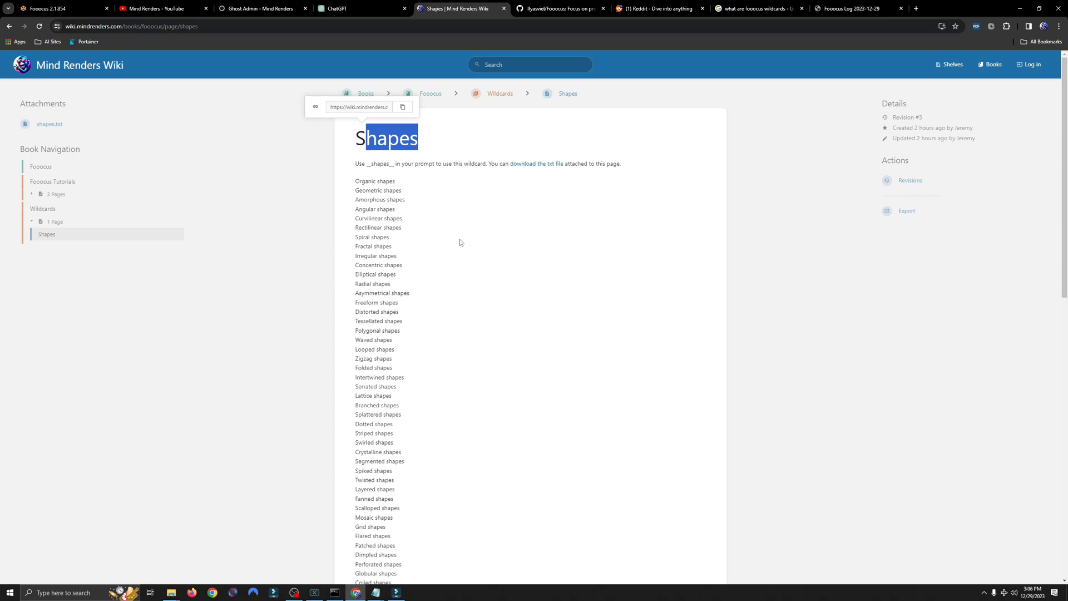
pyautogui.moveTo(455, 243)
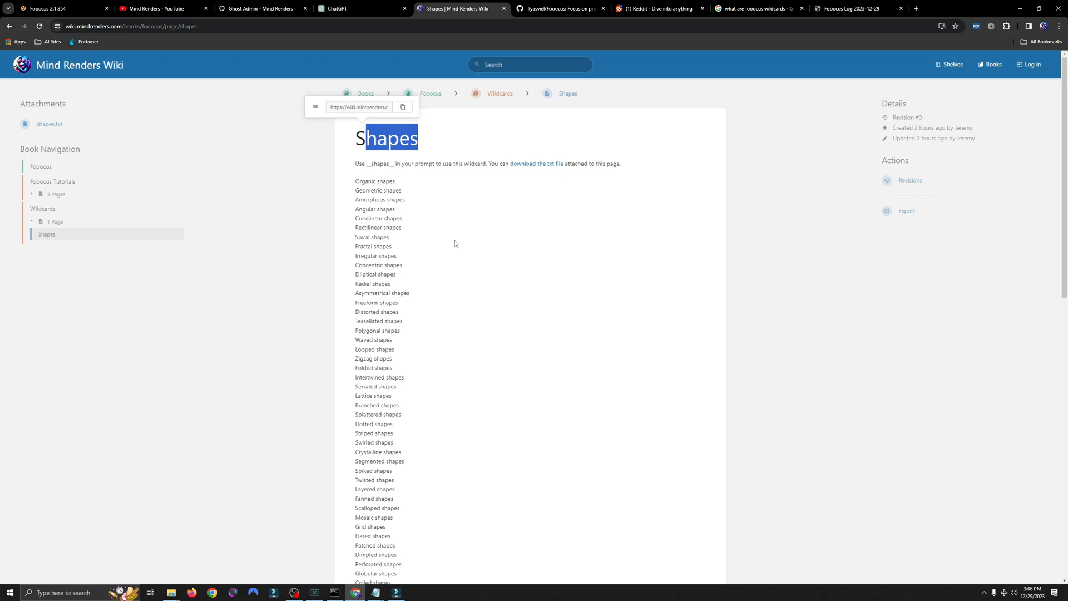
pyautogui.moveTo(455, 244)
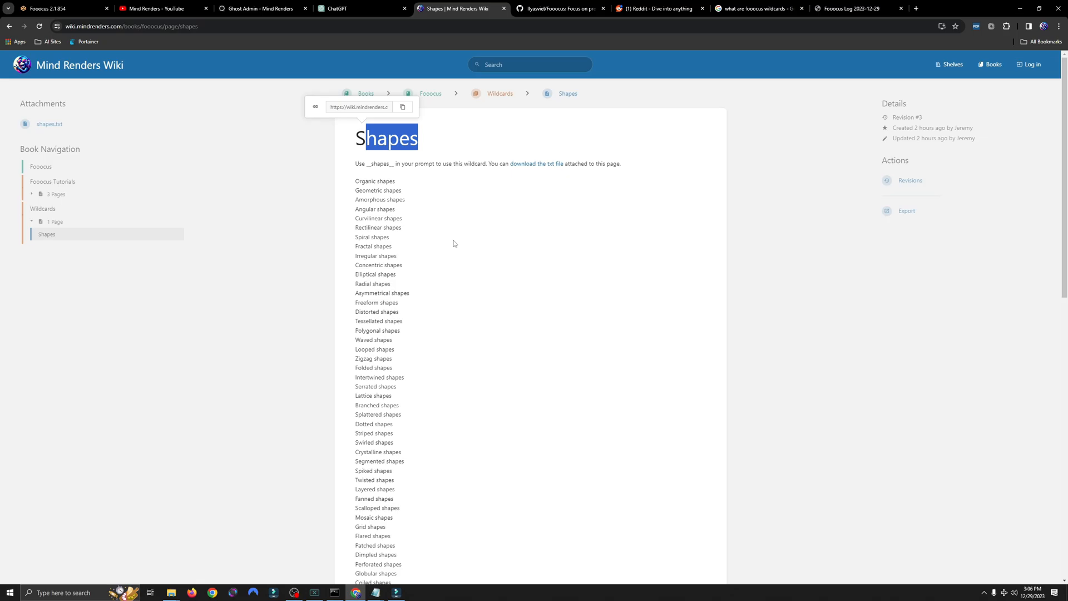
pyautogui.click(61, 8)
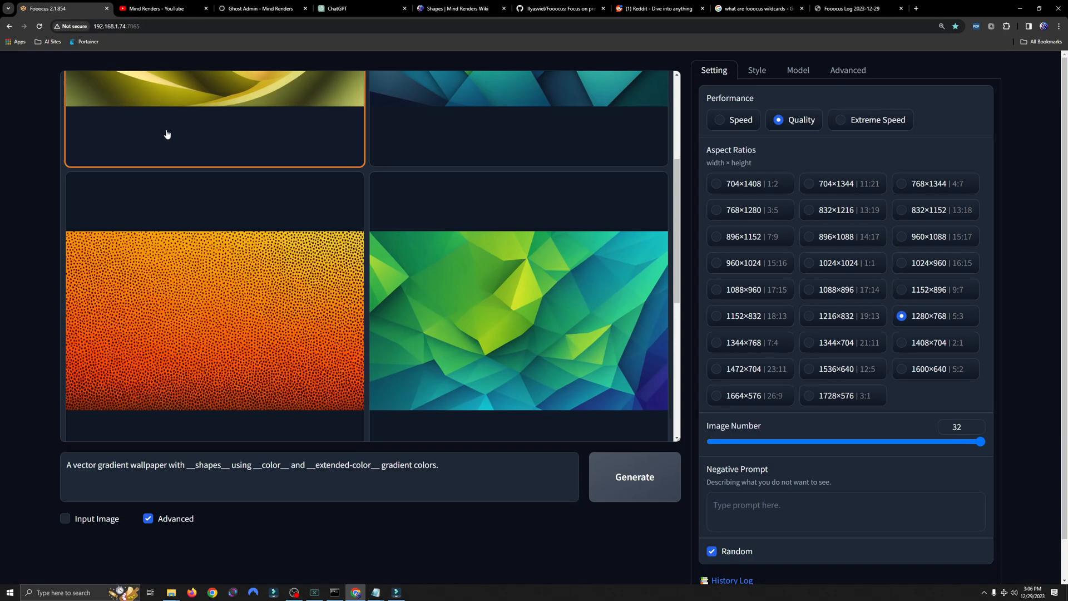